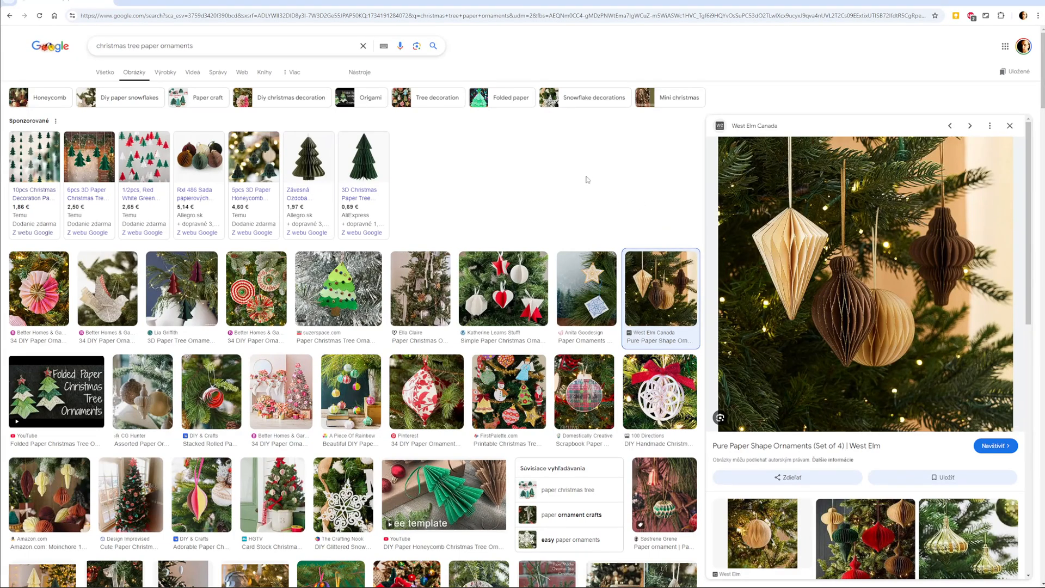
mouse_move(592, 177)
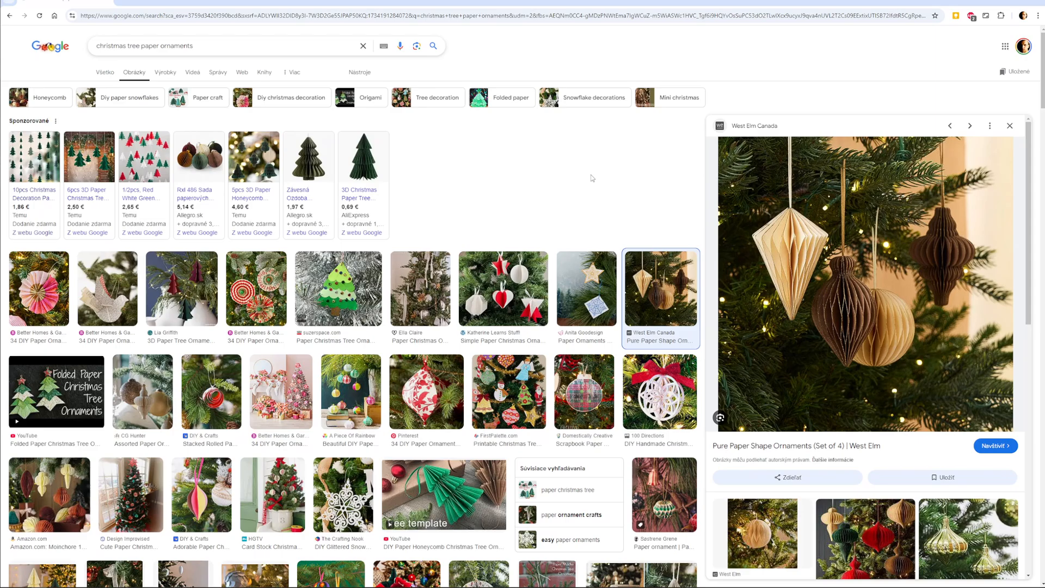
mouse_move(378, 233)
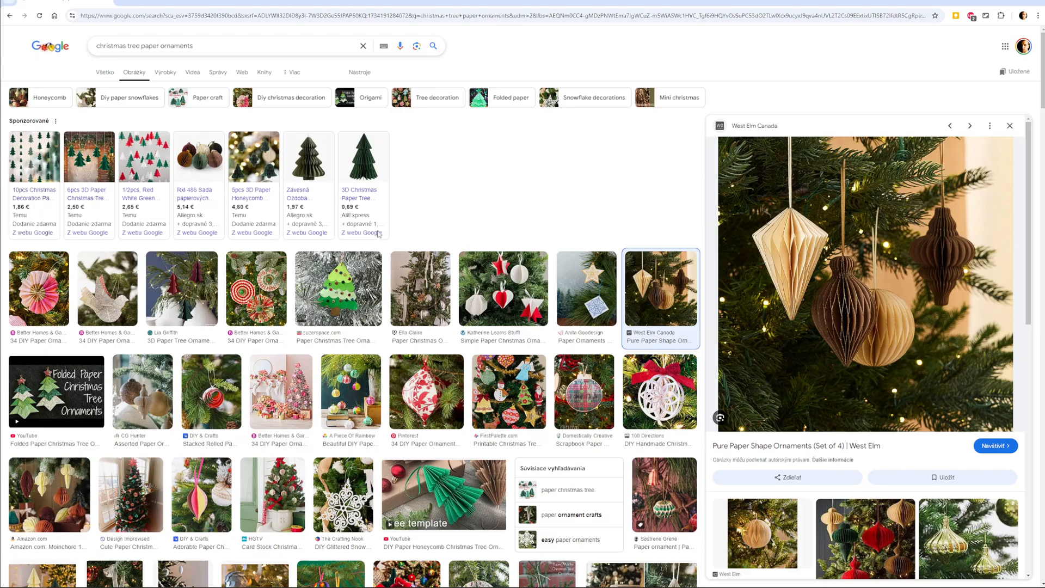
mouse_move(585, 175)
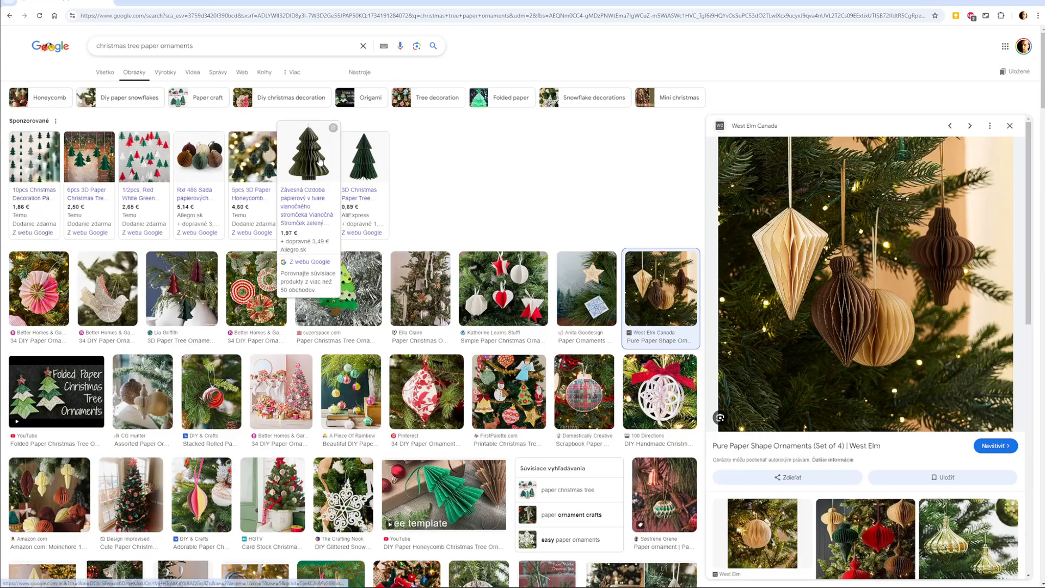
- Open the green paper tree ornament listing from the image results
left_click(309, 198)
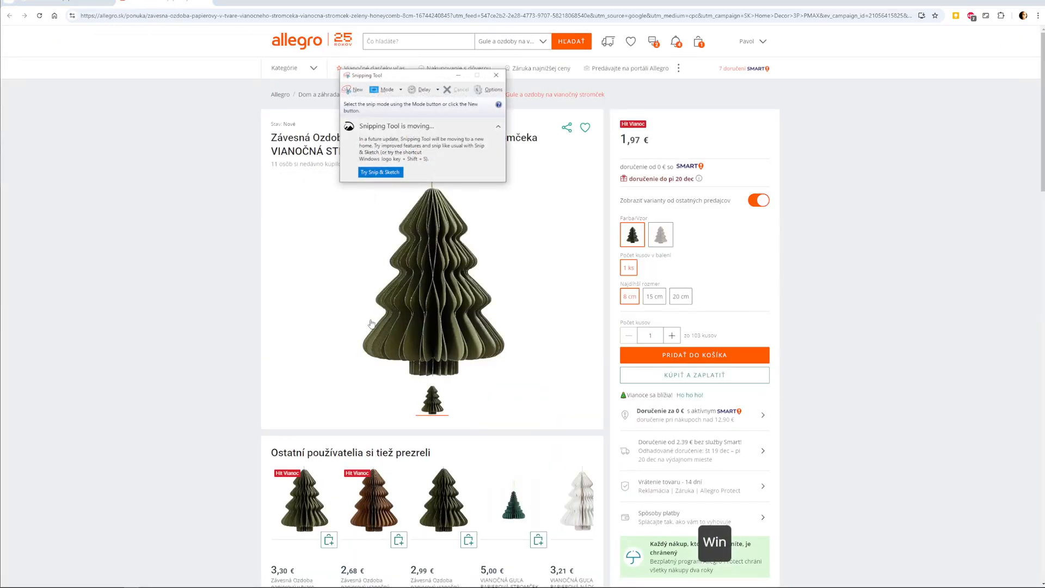
- Snip a rectangle around the tree photo and save it as an image file
left_click(356, 90)
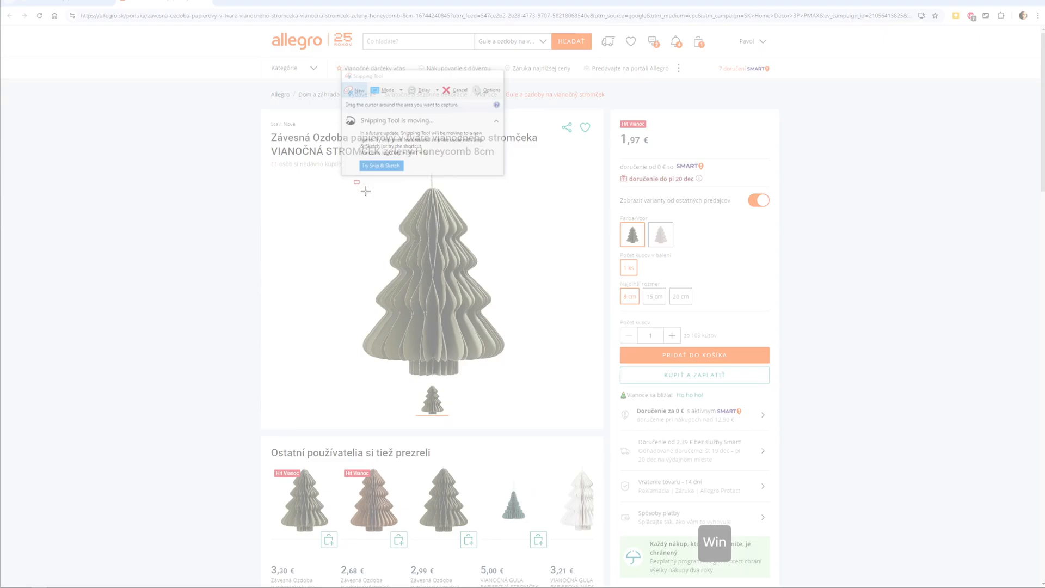
left_click_drag(365, 191, 518, 383)
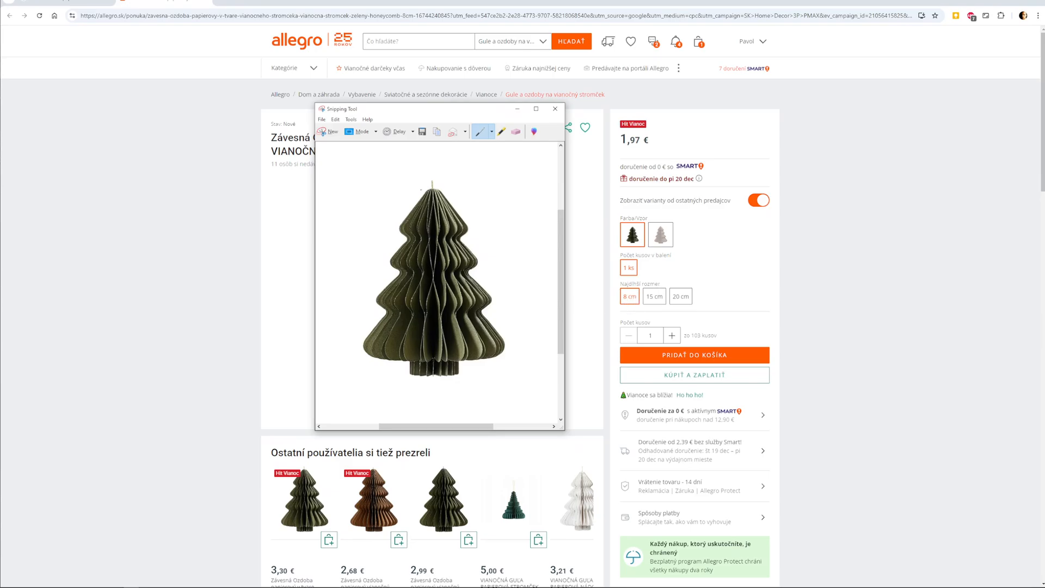
left_click(421, 132)
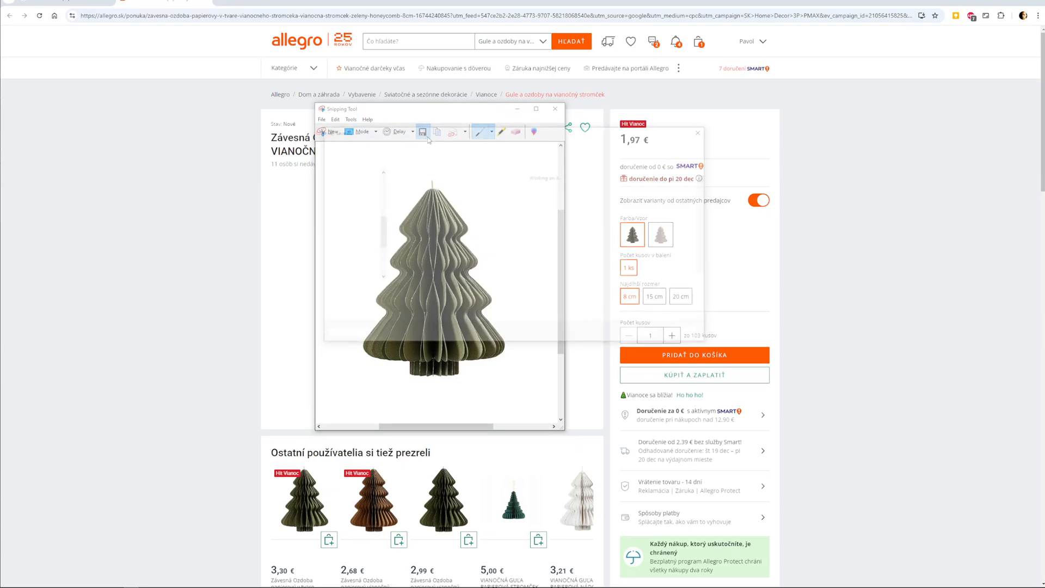
key("alt+tab")
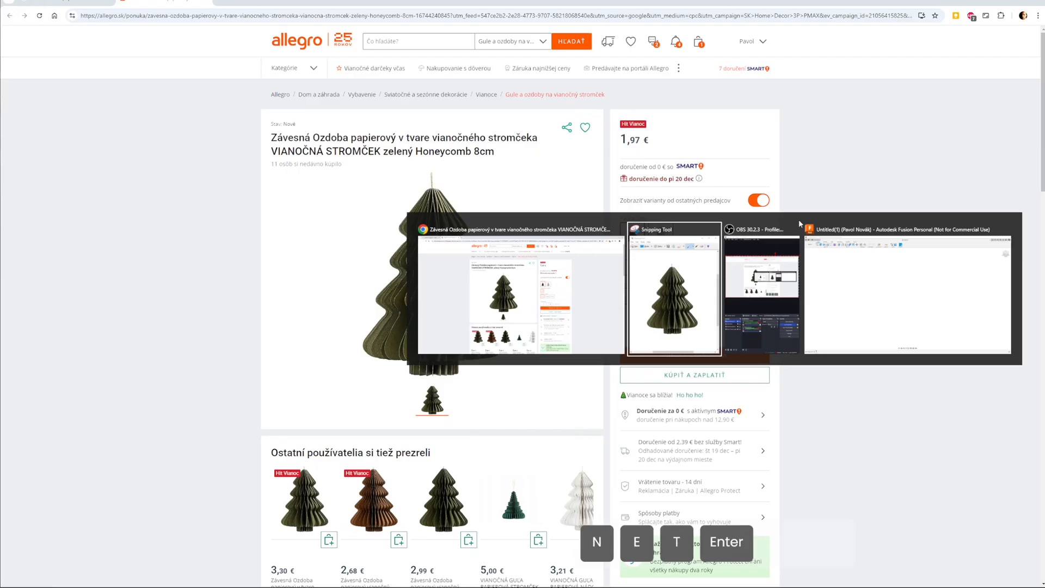
- Insert the saved tree picture as a canvas on the front plane, enlarged and positioned at the origin
key("Alt+Tab")
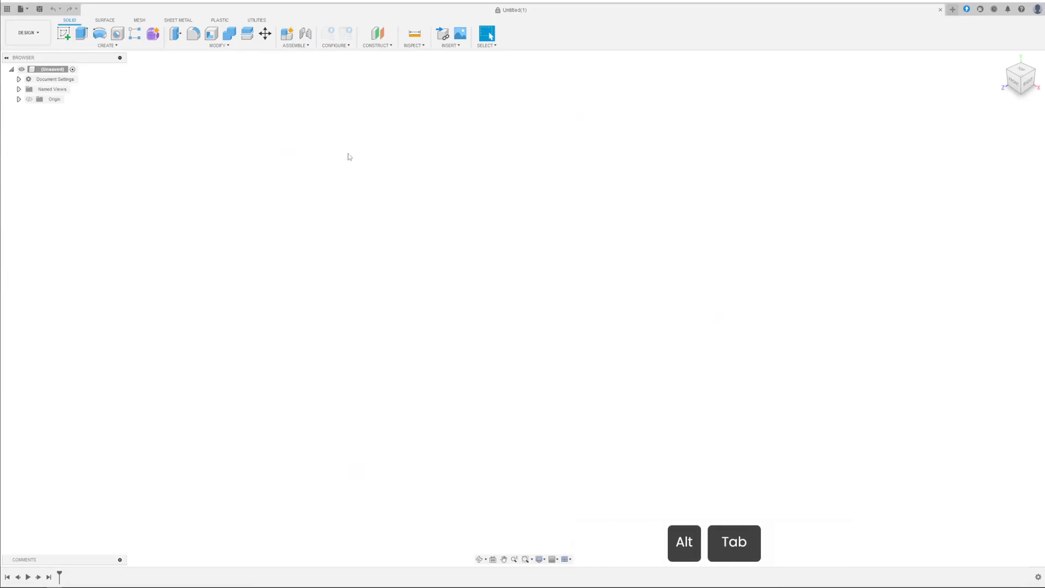
left_click(462, 31)
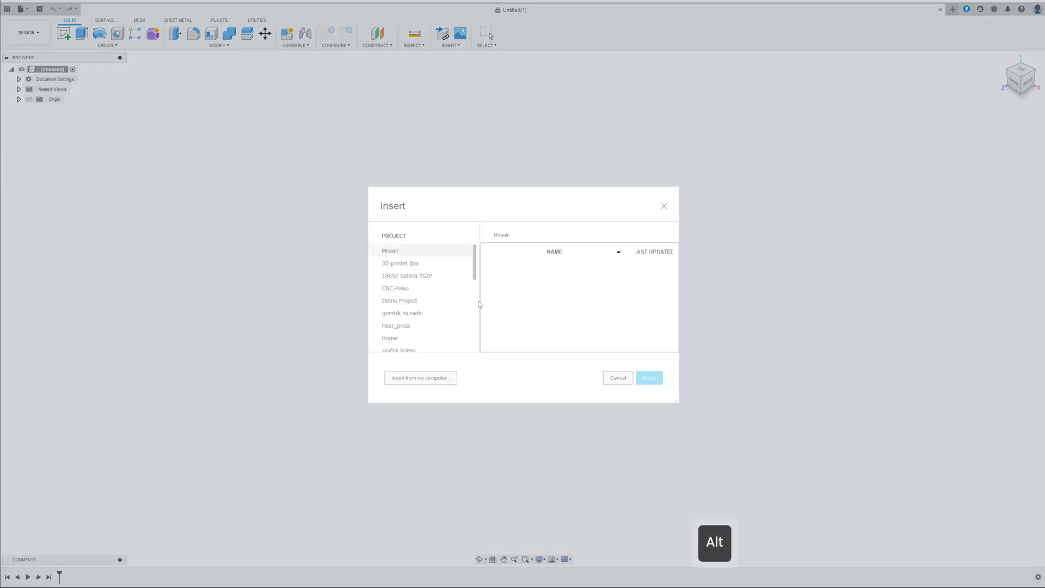
left_click(421, 378)
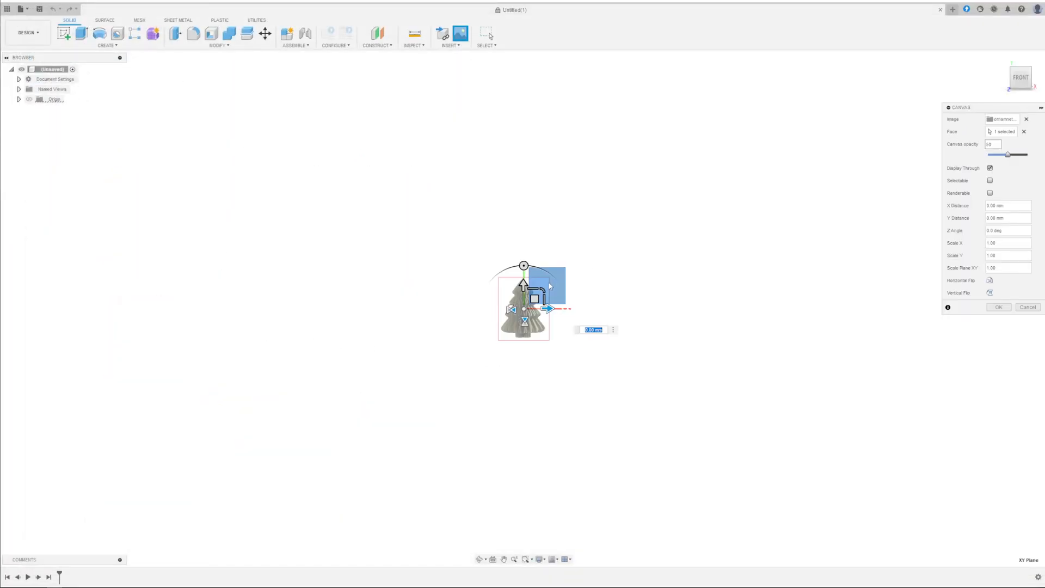
left_click_drag(537, 298, 538, 279)
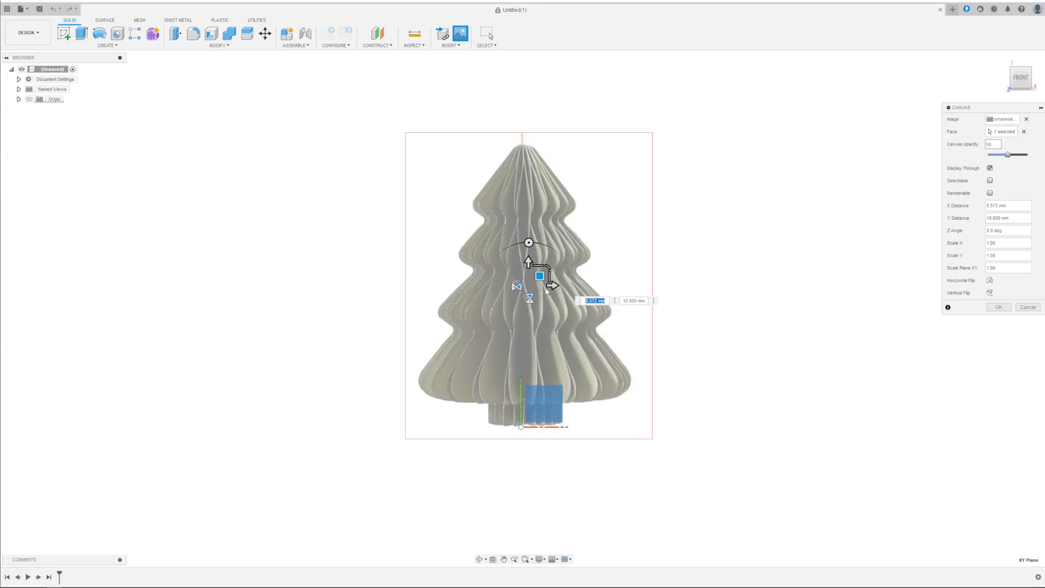
left_click_drag(540, 276, 535, 275)
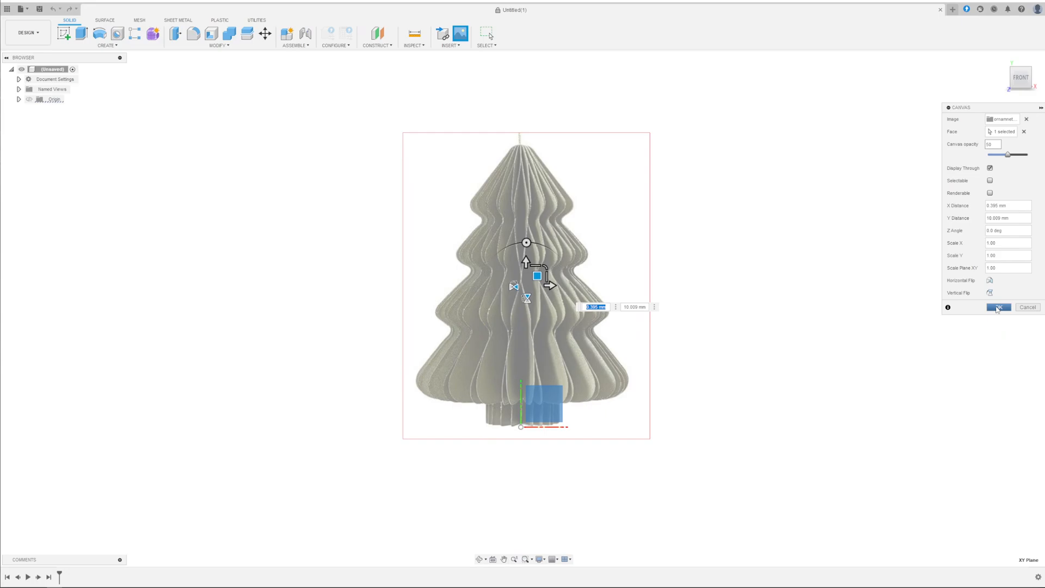
left_click(999, 307)
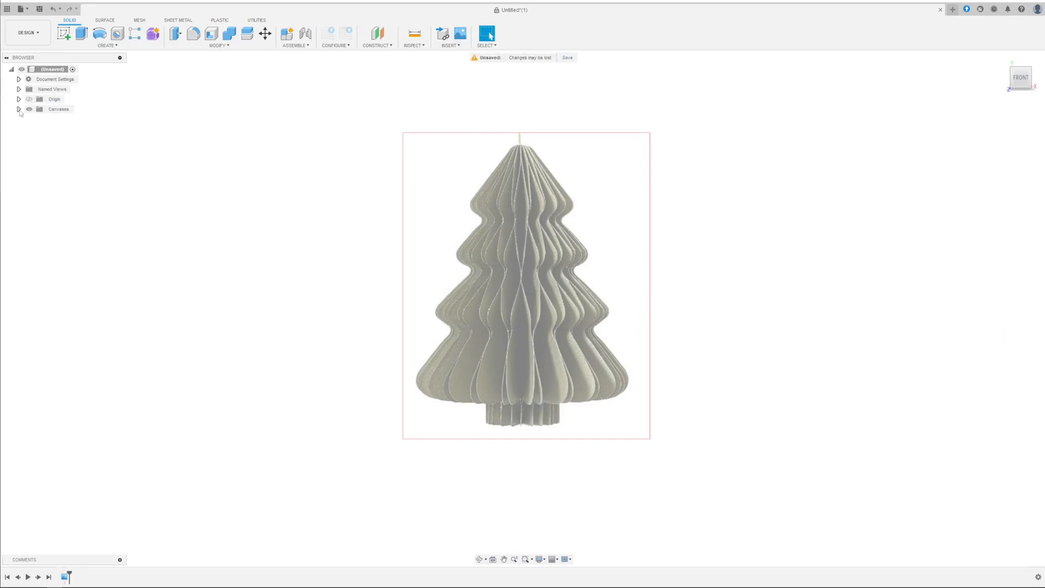
- Calibrate the canvas to 80 mm tall and drag the tree so its base sits over the origin
right_click(59, 119)
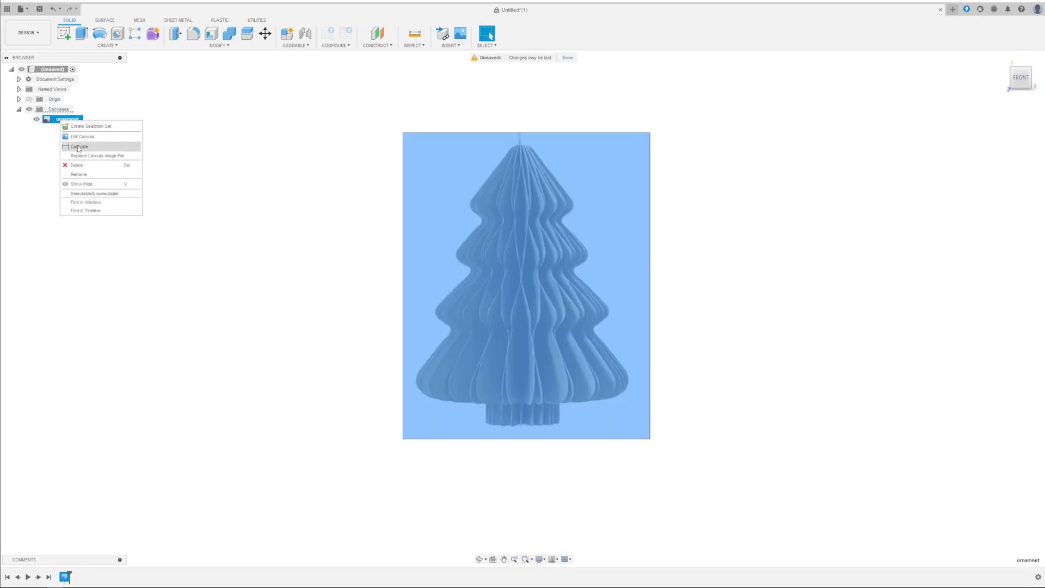
left_click(80, 146)
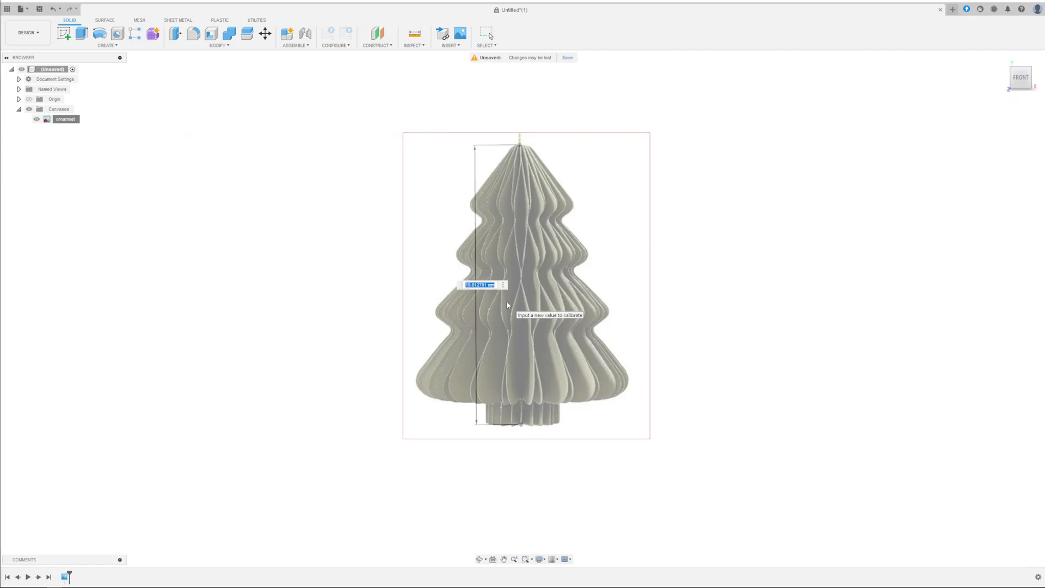
type("80")
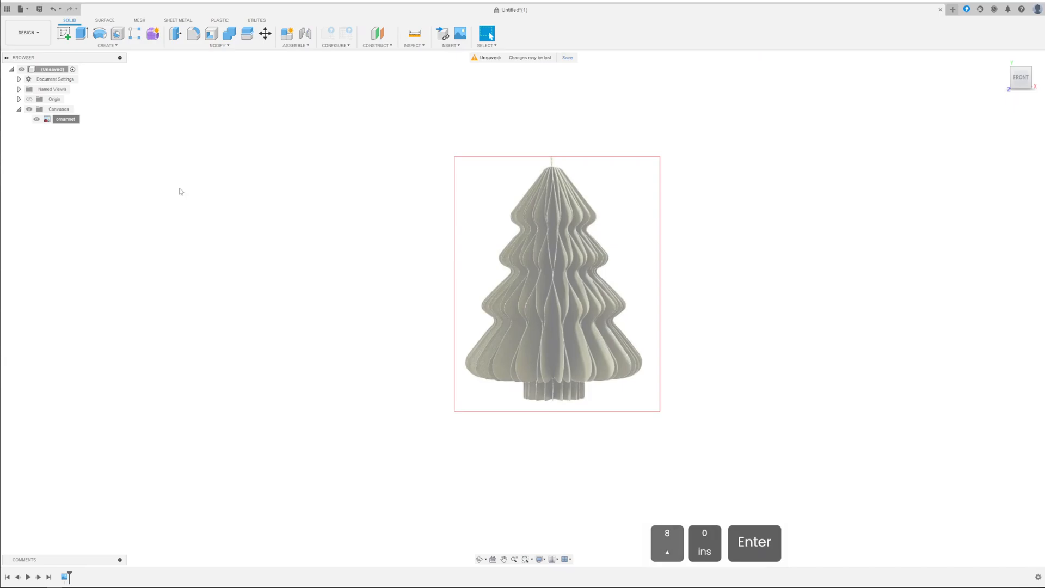
double_click(65, 120)
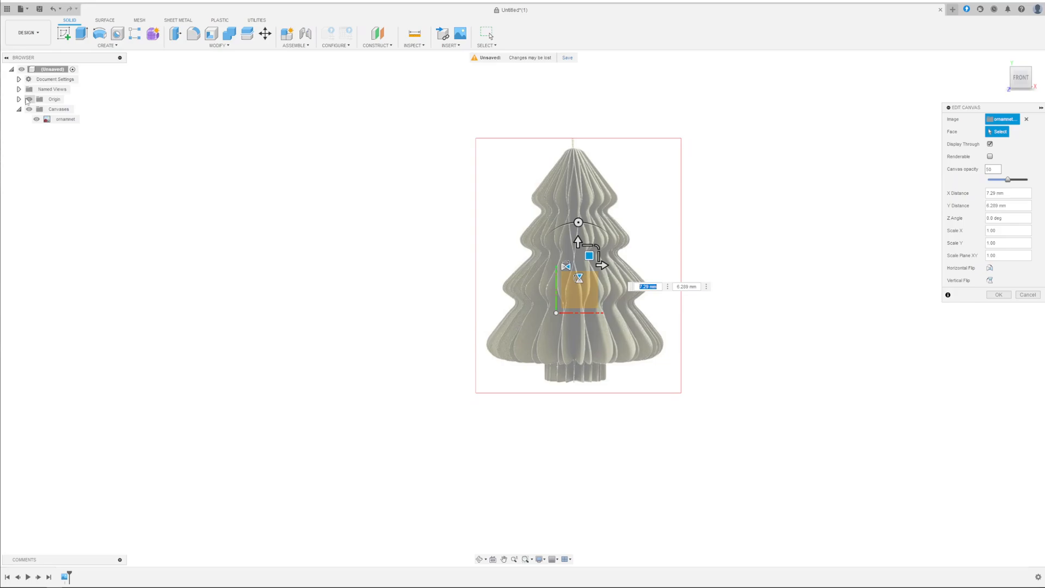
left_click_drag(588, 271, 568, 183)
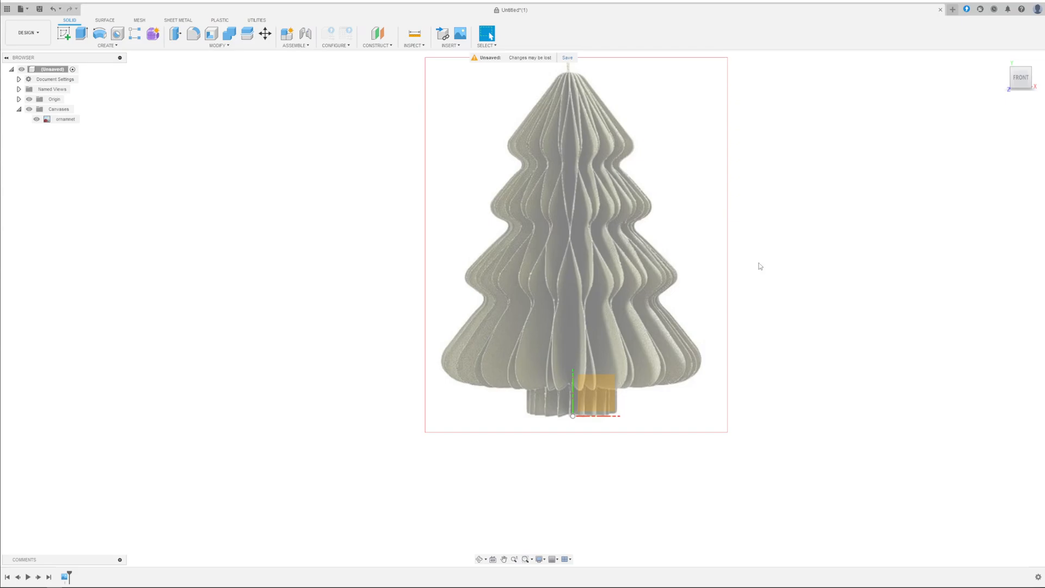
mouse_move(65, 34)
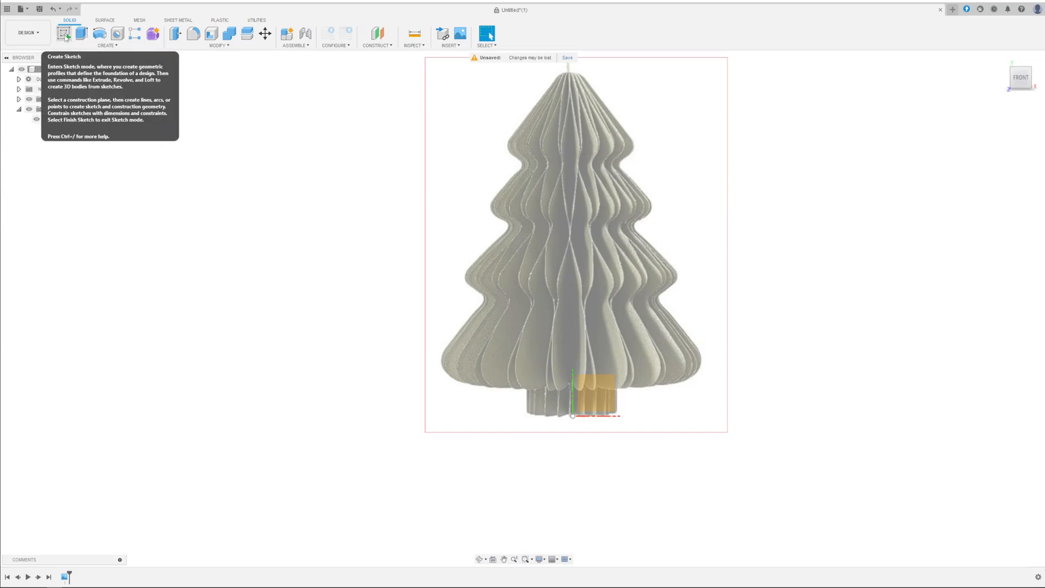
- Start a sketch on the picture plane and trace the right tree contour with a fit-point spline
left_click(65, 34)
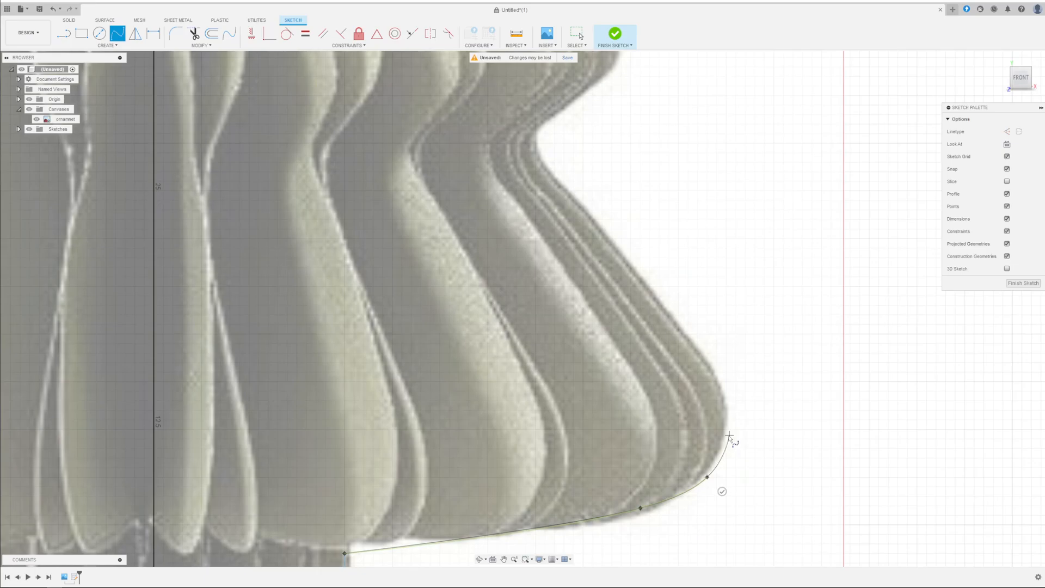
key("shift")
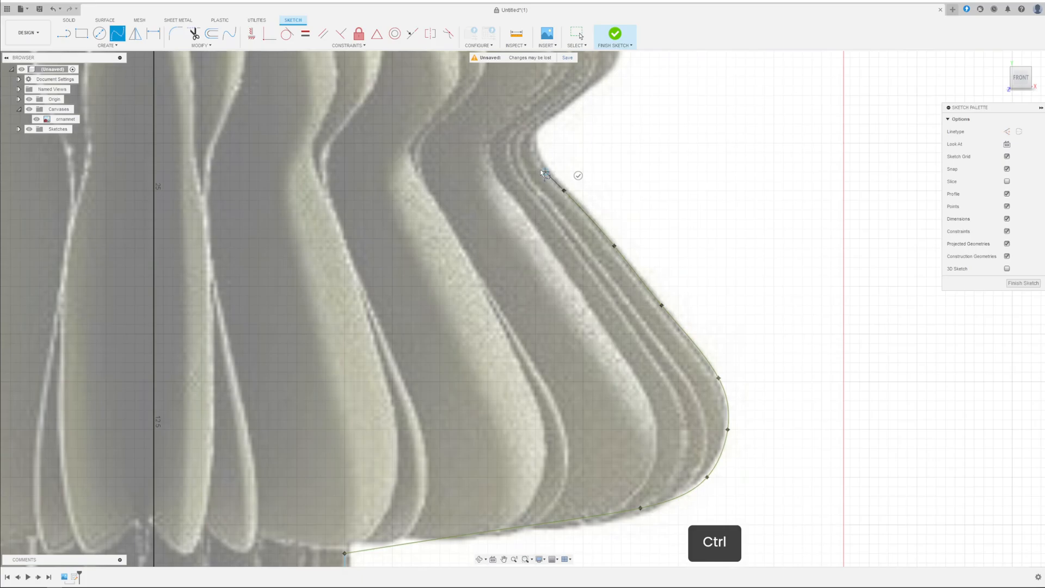
mouse_move(535, 164)
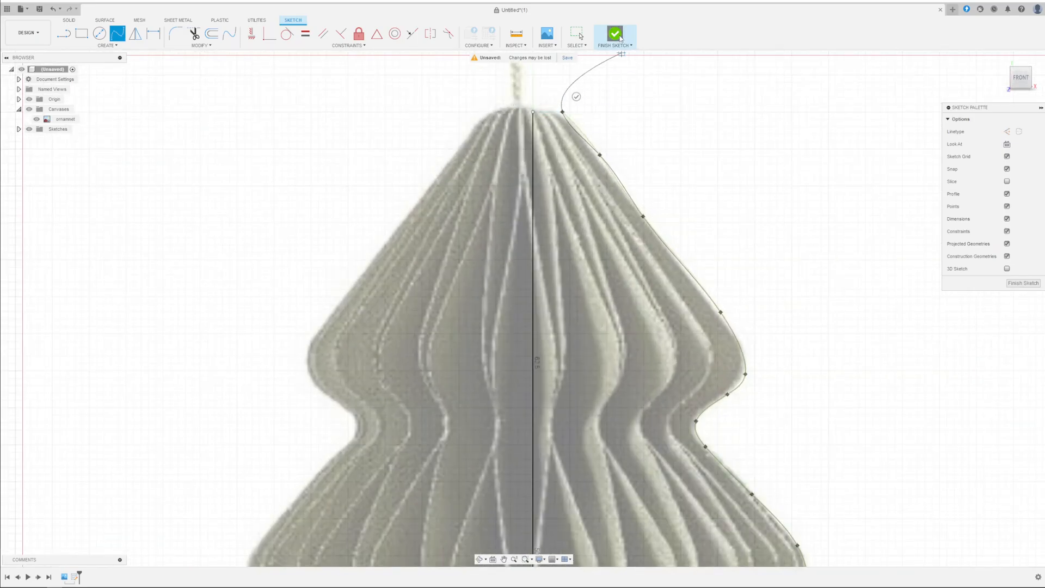
- Close the half-tree profile with straight lines to the centre axis and finish the sketch
left_click(617, 31)
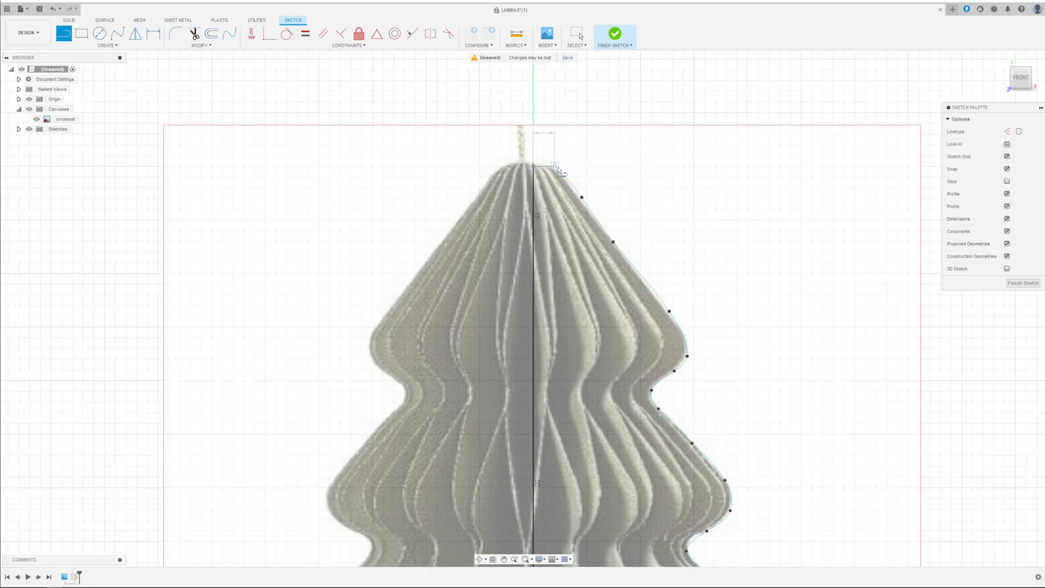
left_click(618, 31)
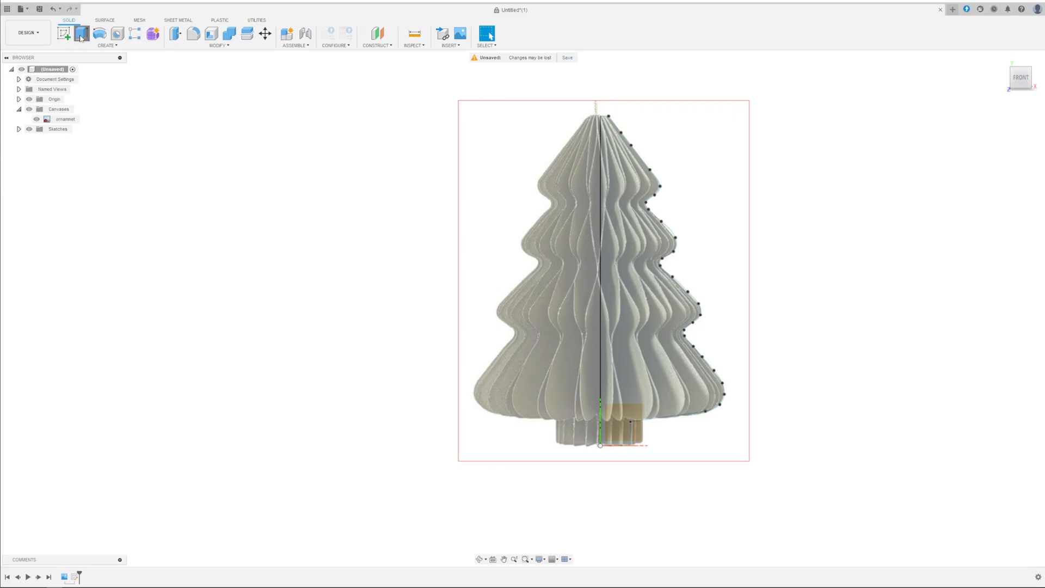
left_click(82, 33)
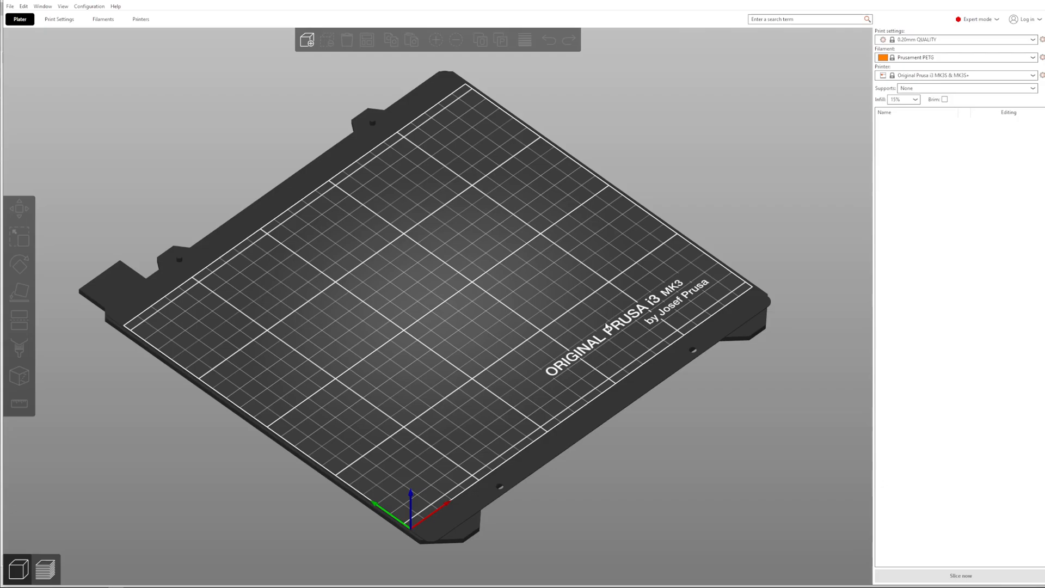
- Show the Layers and perimeters settings of the 0.20mm QUALITY profile to read the thin wall thickness
left_click(58, 18)
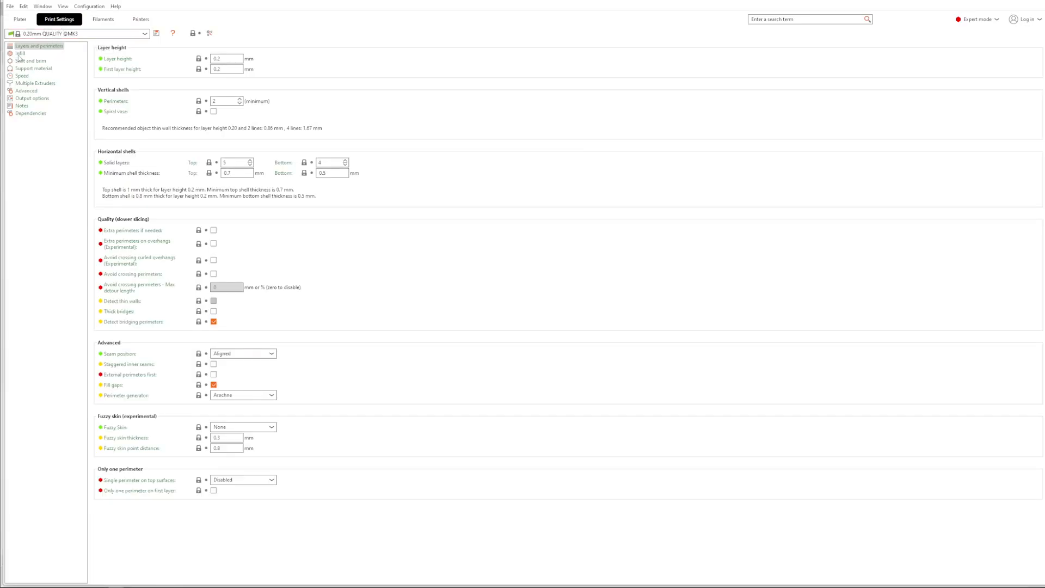
mouse_move(115, 101)
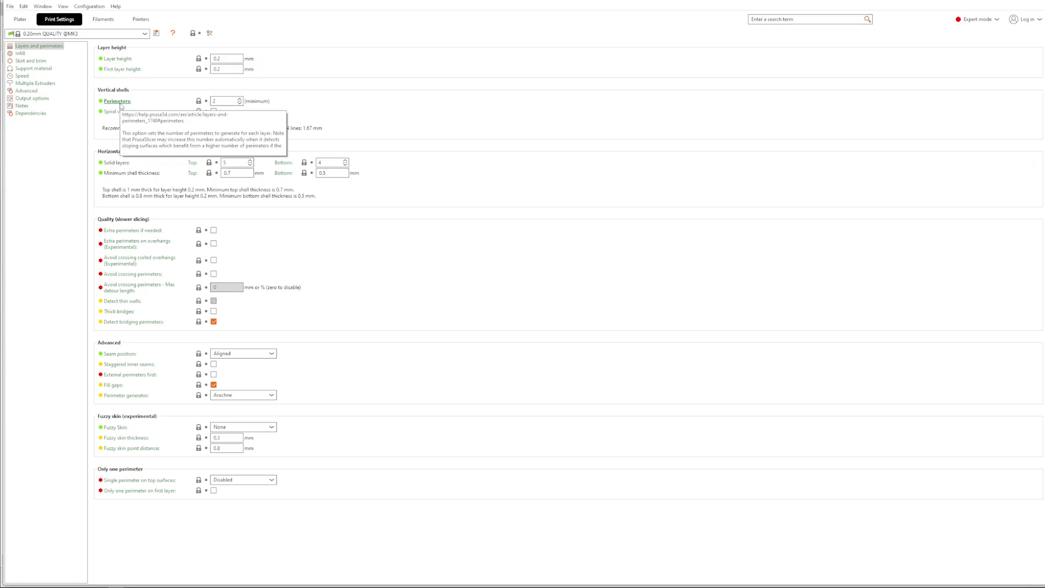
mouse_move(256, 134)
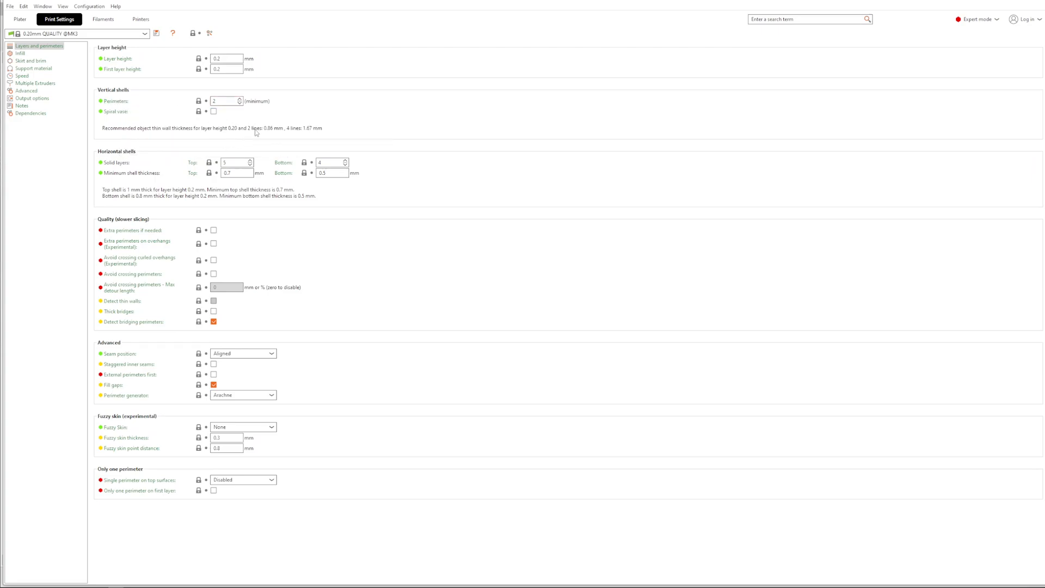
mouse_move(279, 132)
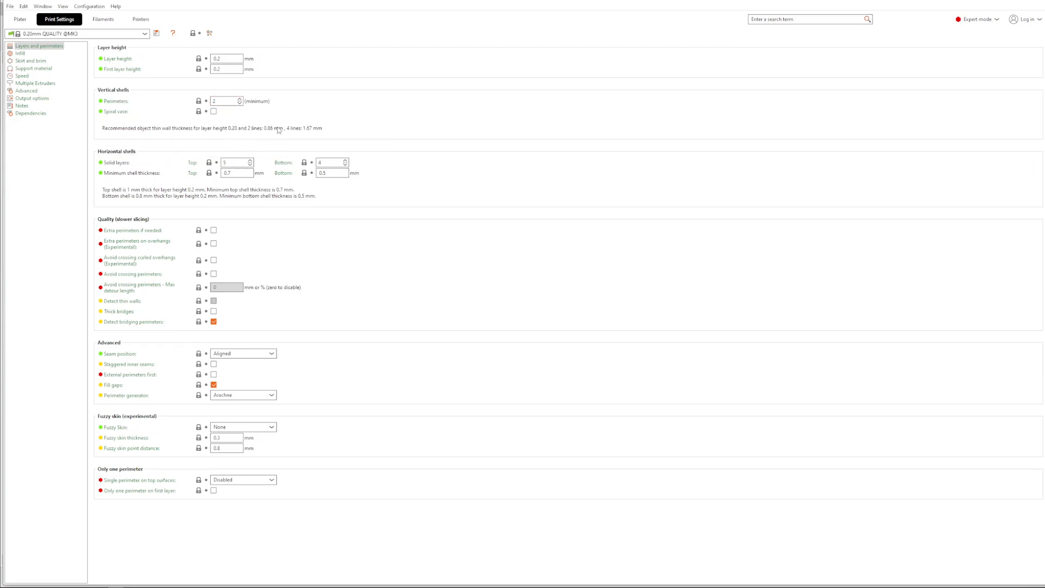
mouse_move(268, 134)
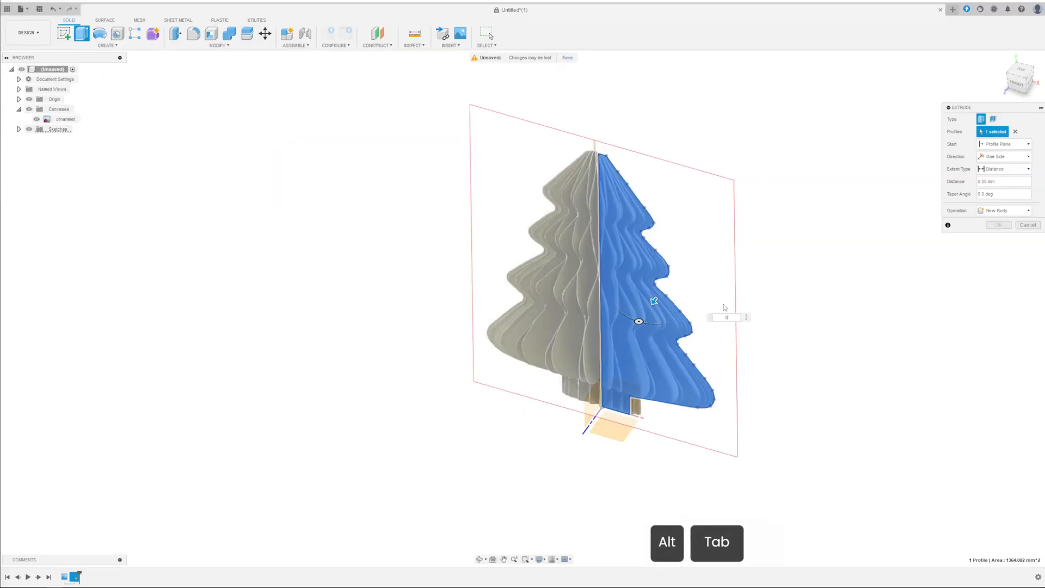
- Extrude the half-tree profile symmetrically by 0.86 mm into a thin fin body
type("0.86")
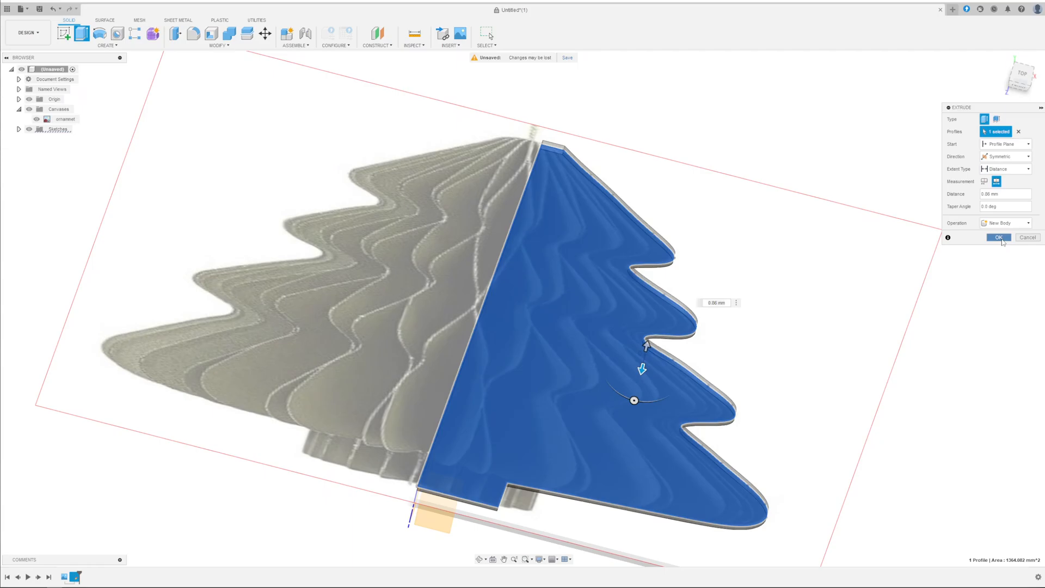
left_click(999, 237)
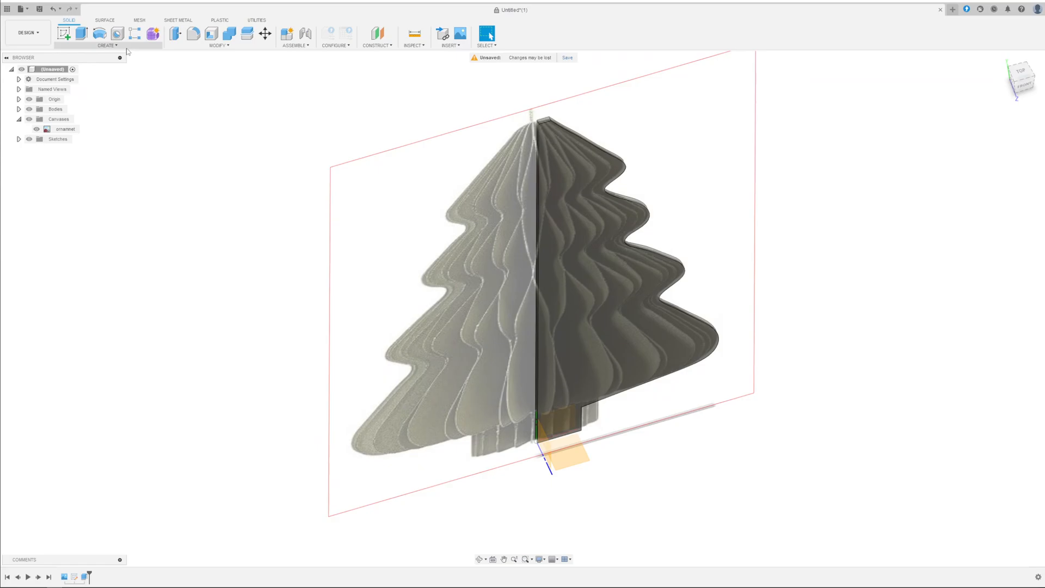
- Circular-pattern the fin body 24 times around the centre axis, trying 4, 9, 12 and 18 first
left_click(105, 46)
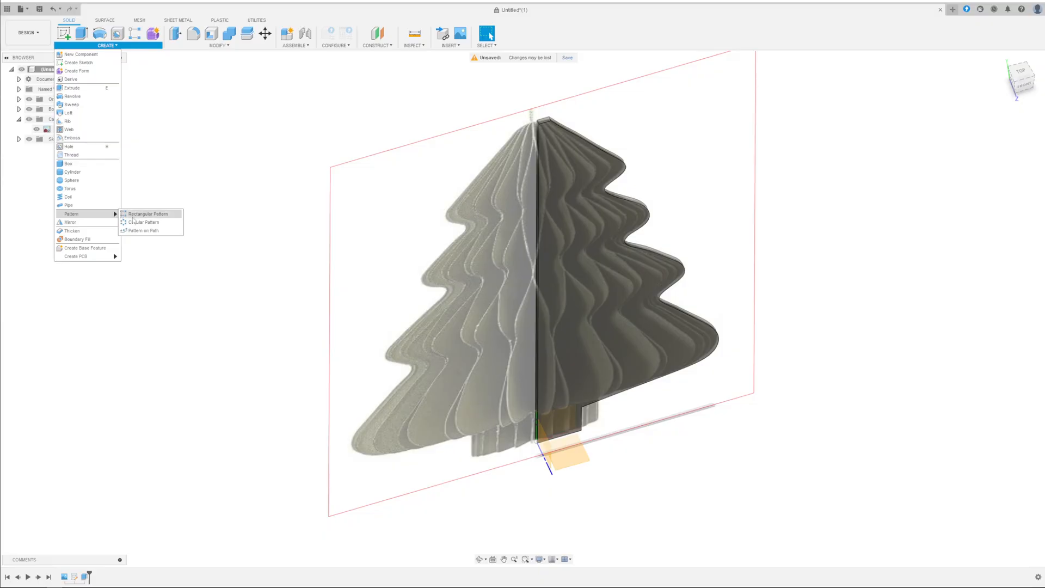
left_click(144, 222)
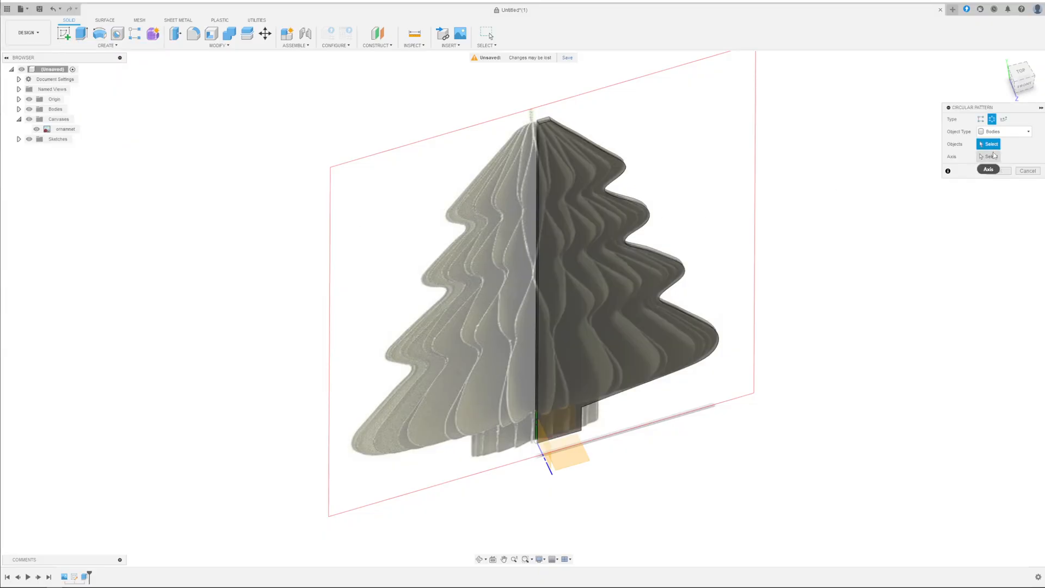
left_click(610, 250)
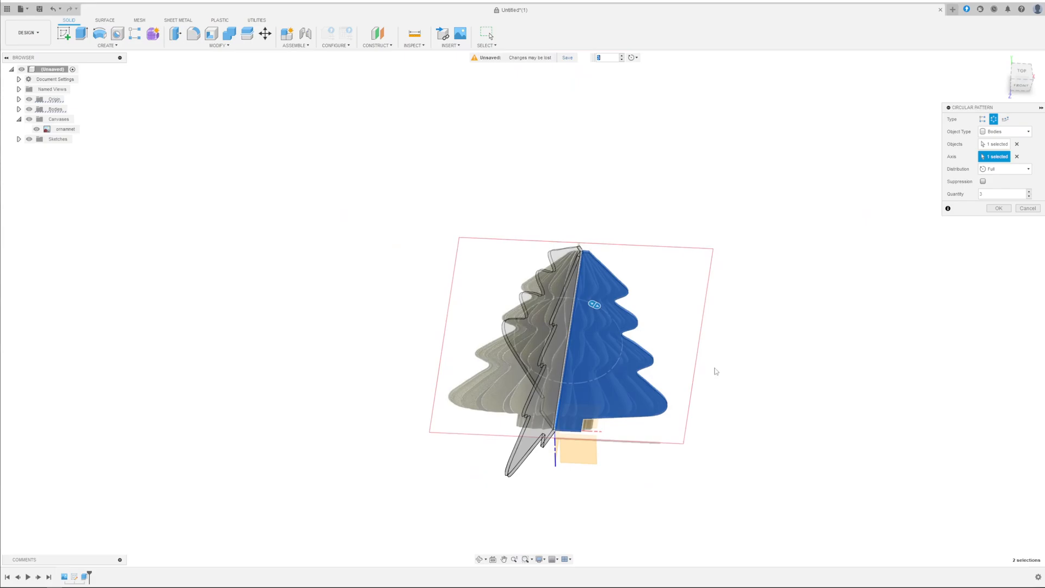
type("4")
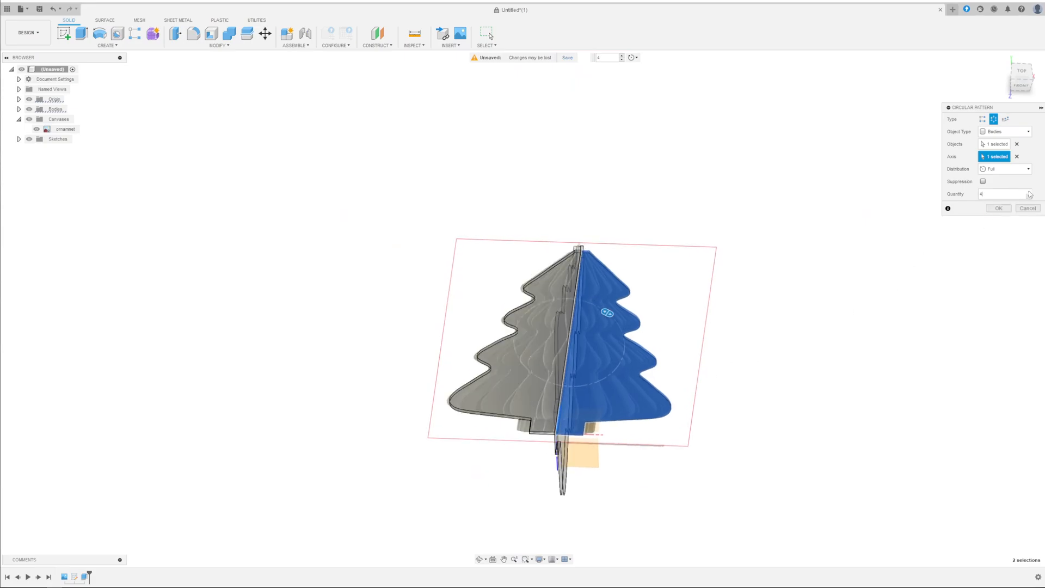
type("9")
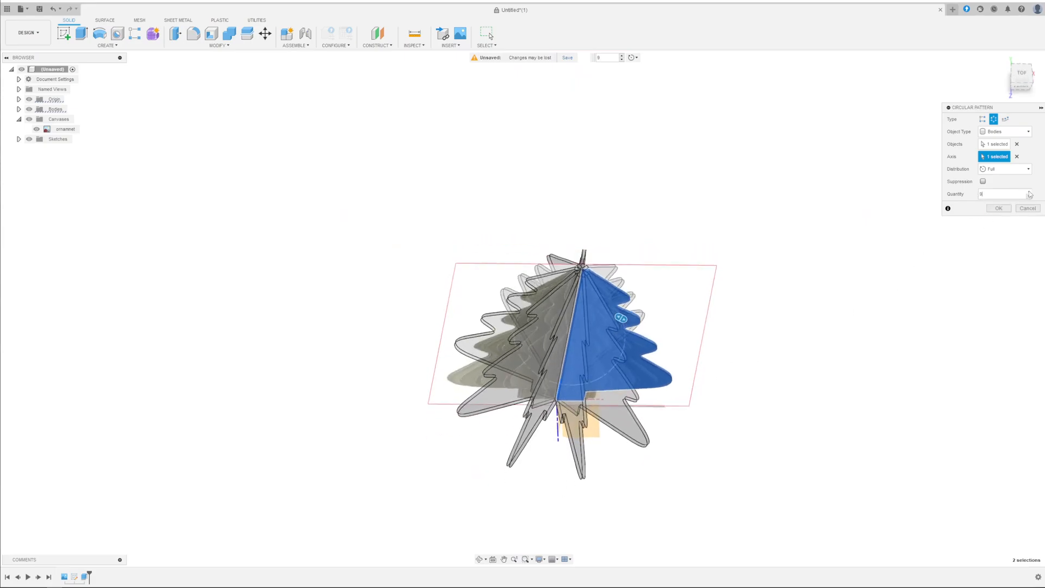
type("12")
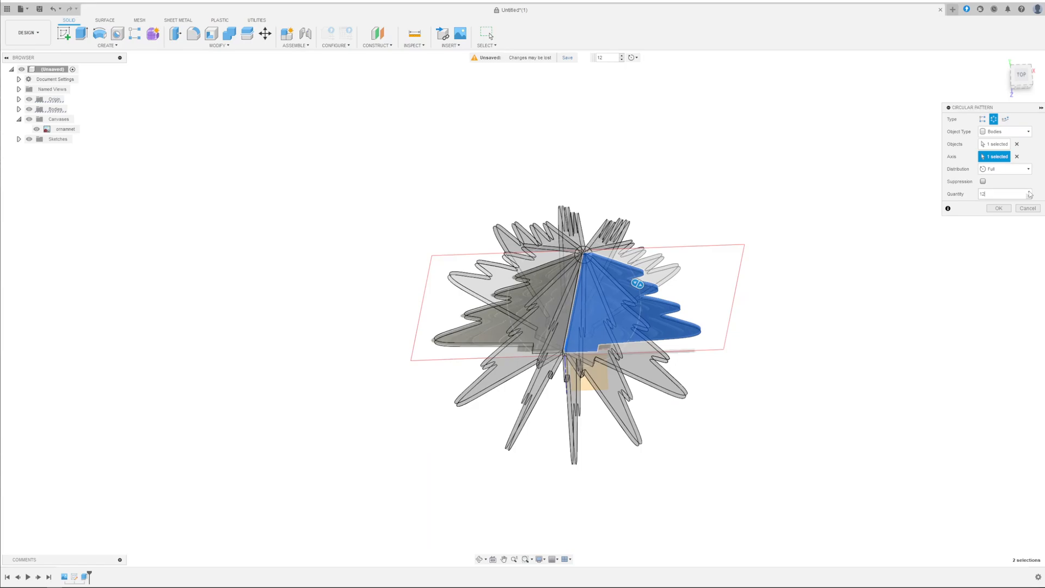
type("18")
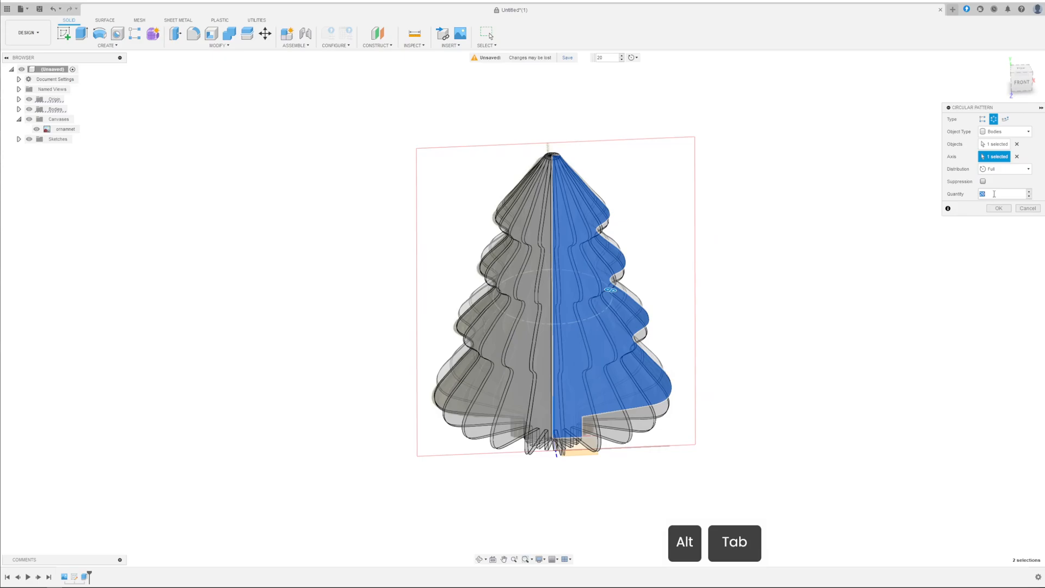
type("24")
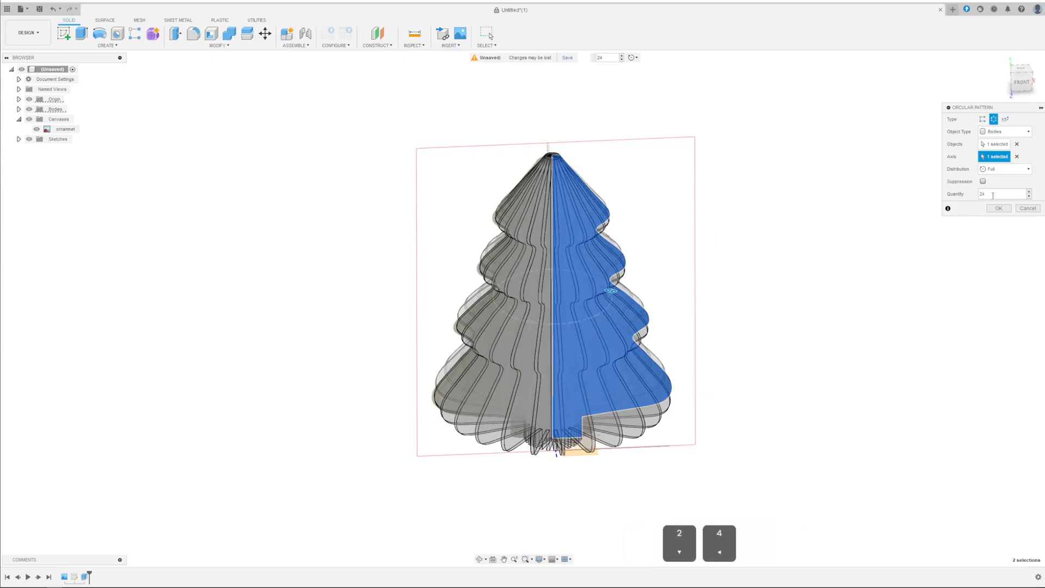
left_click(998, 208)
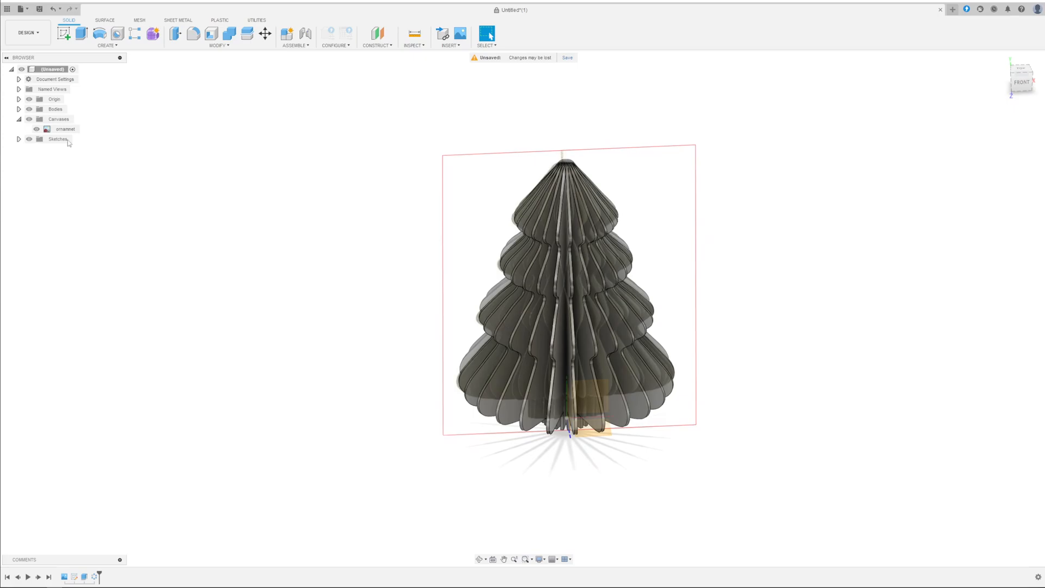
- Hide the reference canvas and join Body1–Body24 into one solid with Combine
left_click(38, 129)
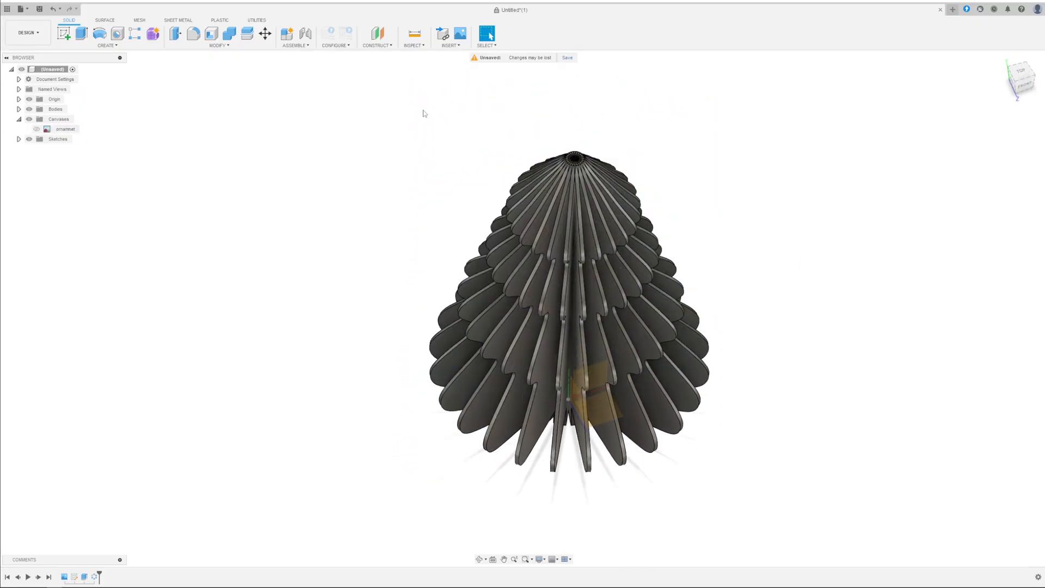
left_click(18, 109)
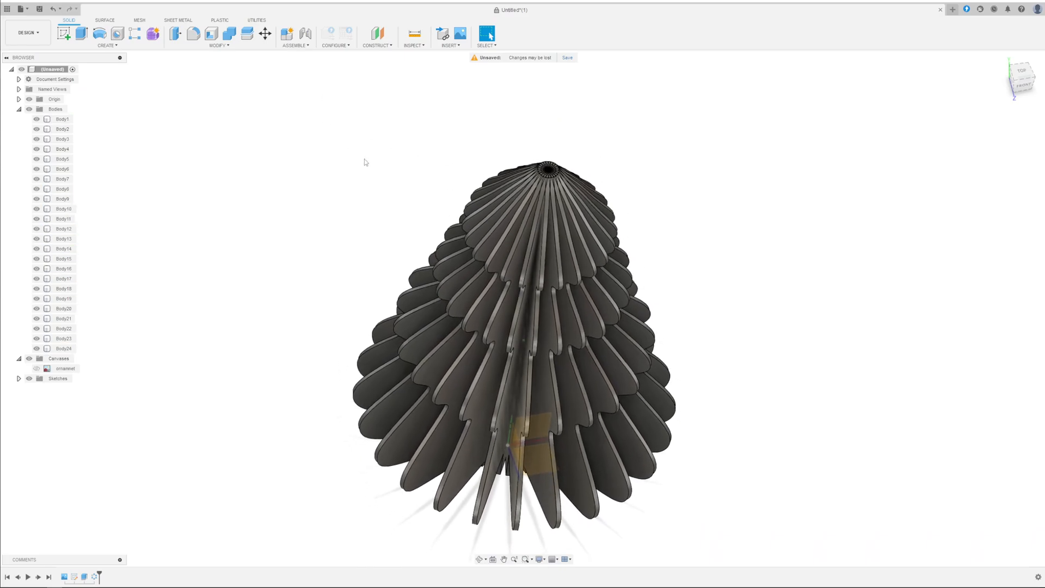
left_click_drag(364, 162, 398, 247)
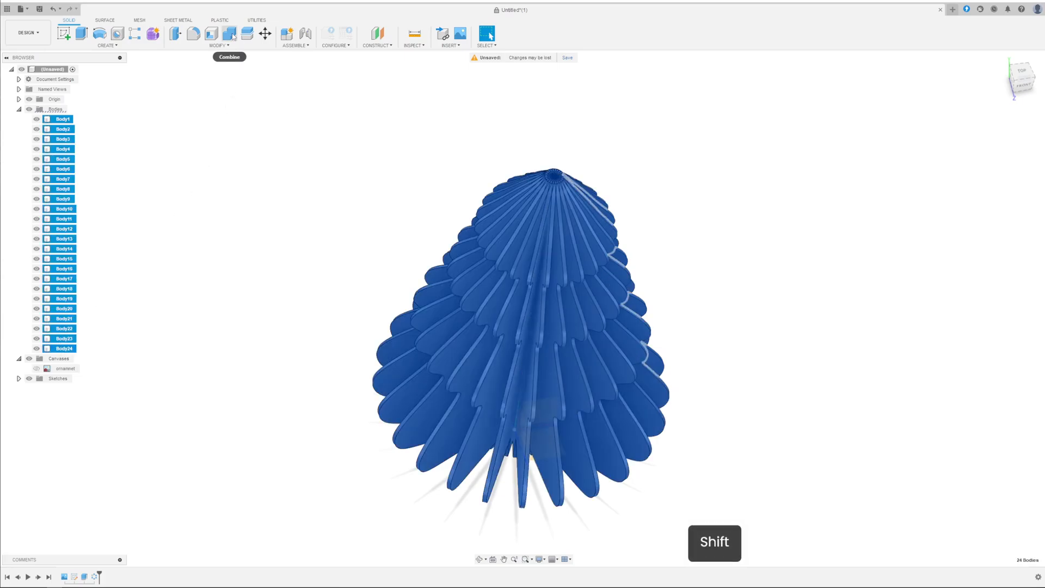
left_click(232, 33)
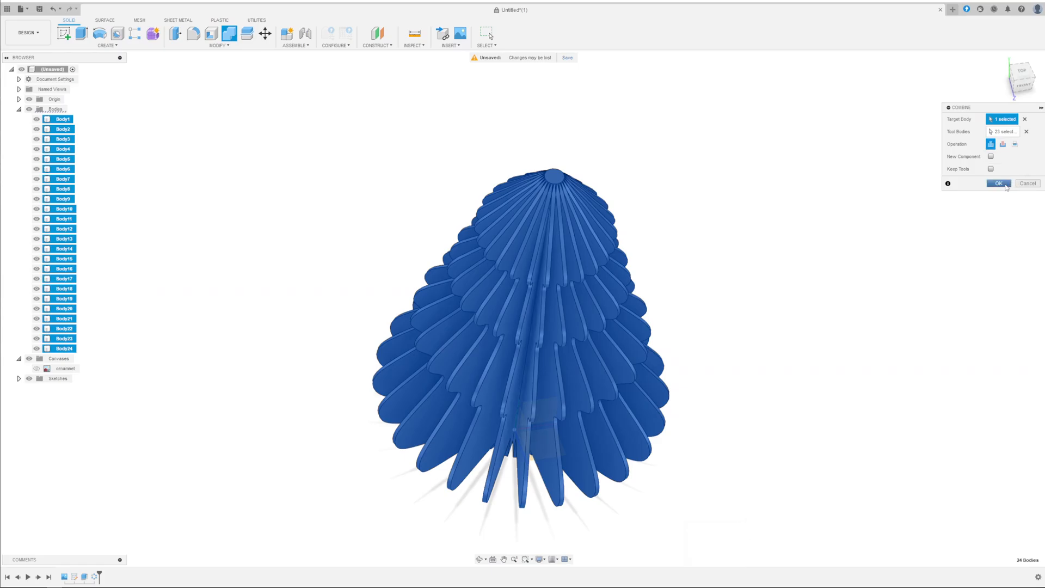
left_click(999, 183)
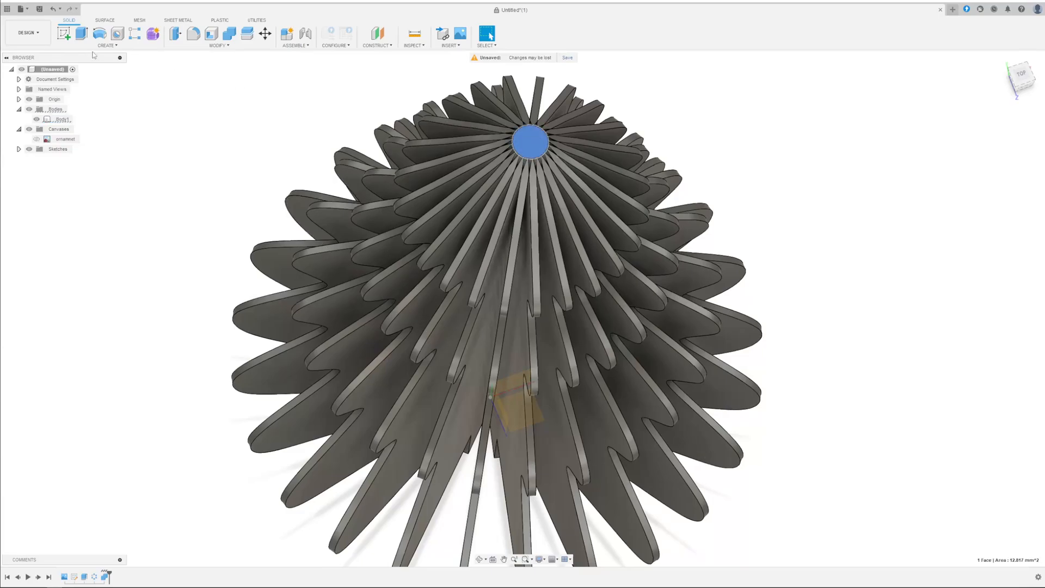
- Select the round top face of the ornament for the string hole
left_click(61, 119)
type("Tree_christmass_ornament")
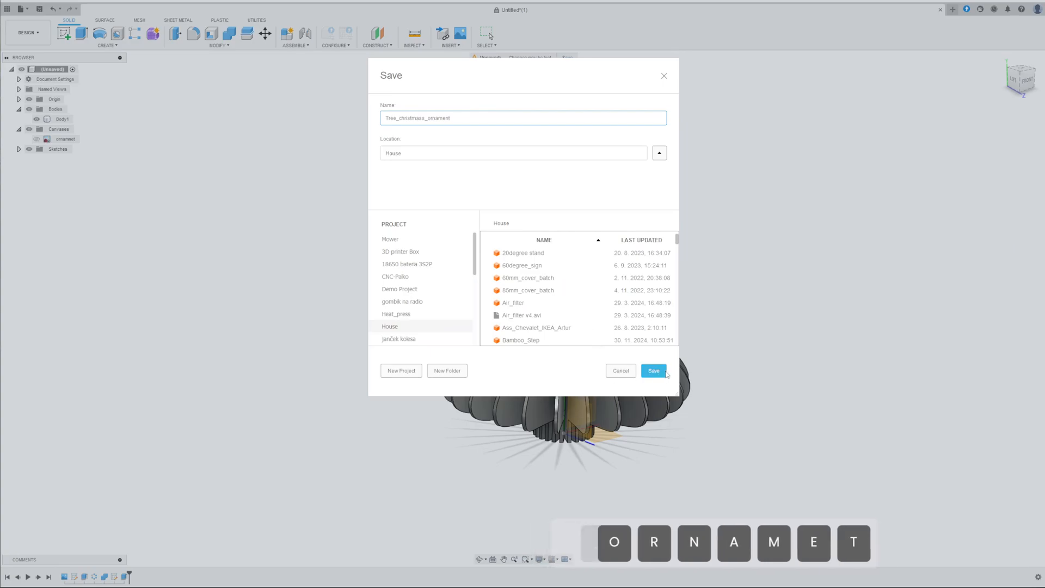
- Save as Tree_christmass_ornament and export the ornament as a STEP file to the desktop
left_click(654, 371)
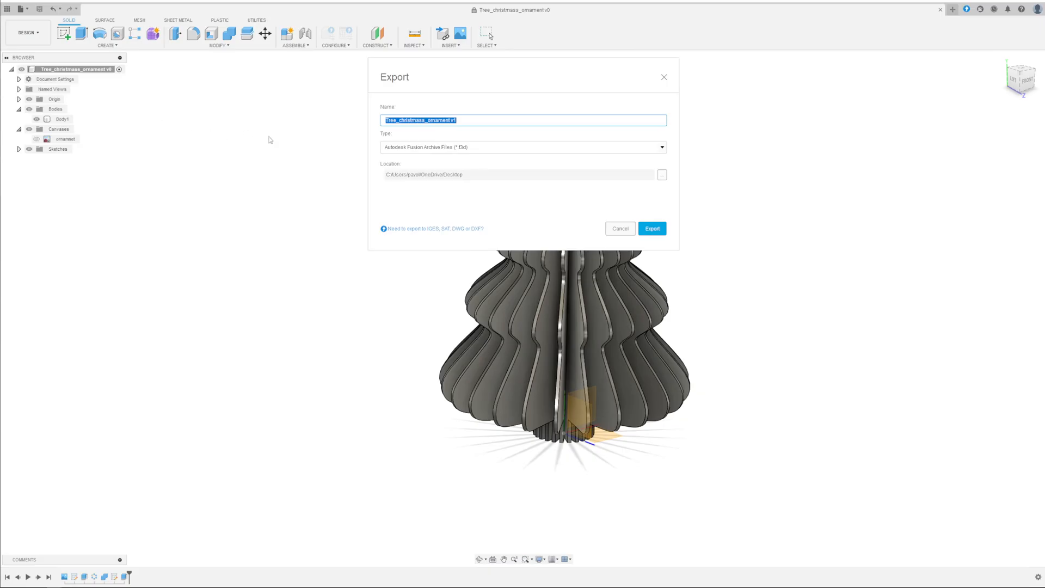
left_click(523, 147)
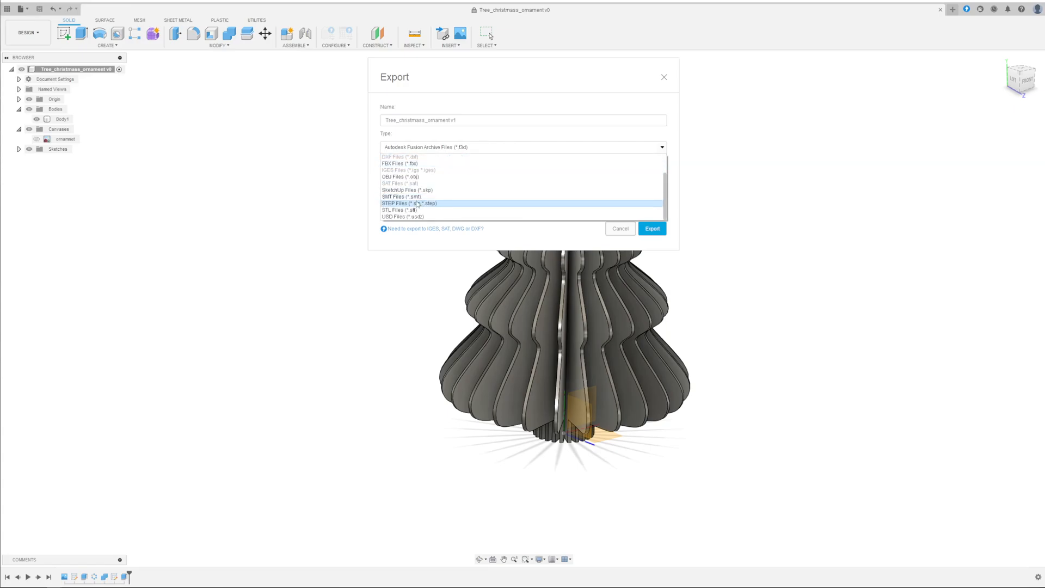
left_click(409, 203)
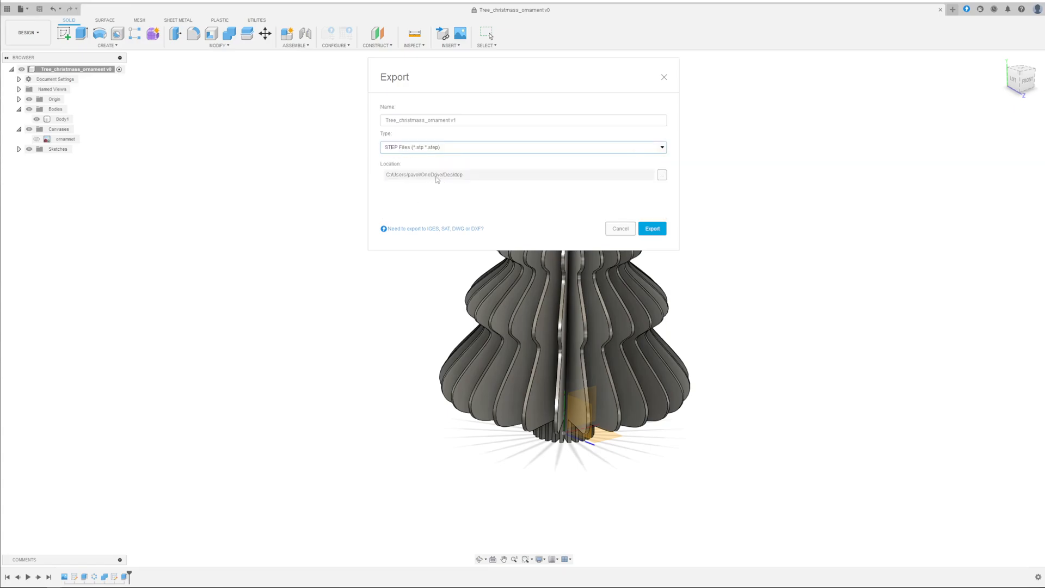
left_click(652, 228)
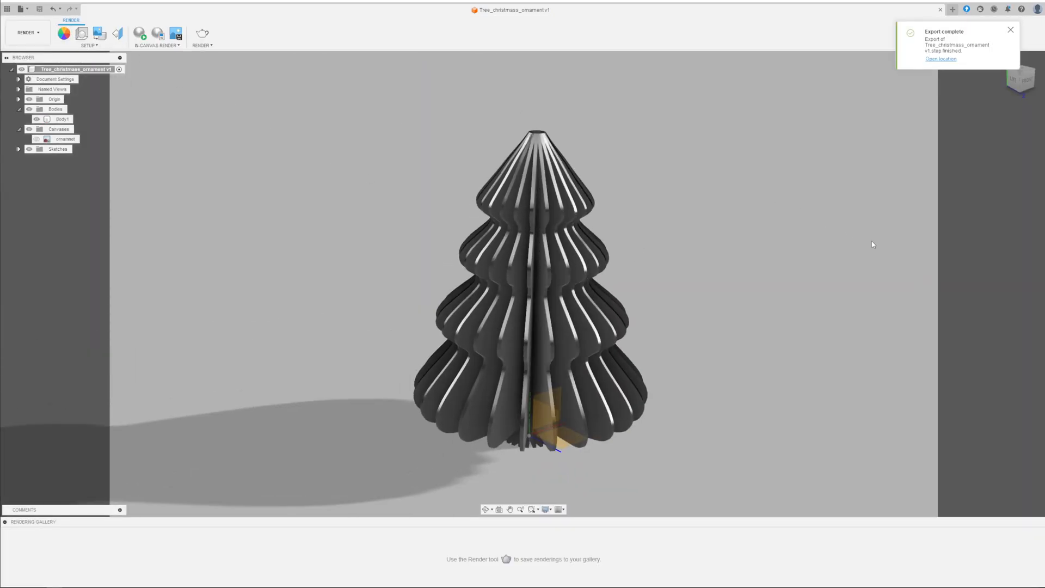
- Apply a red appearance to the tree, searching the library for 'red'
left_click(63, 30)
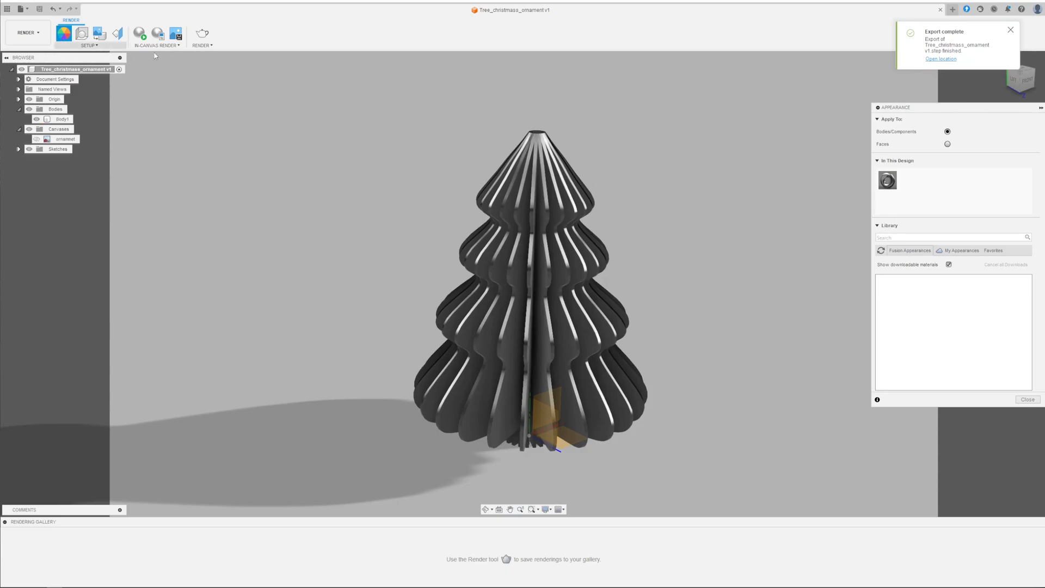
type("red")
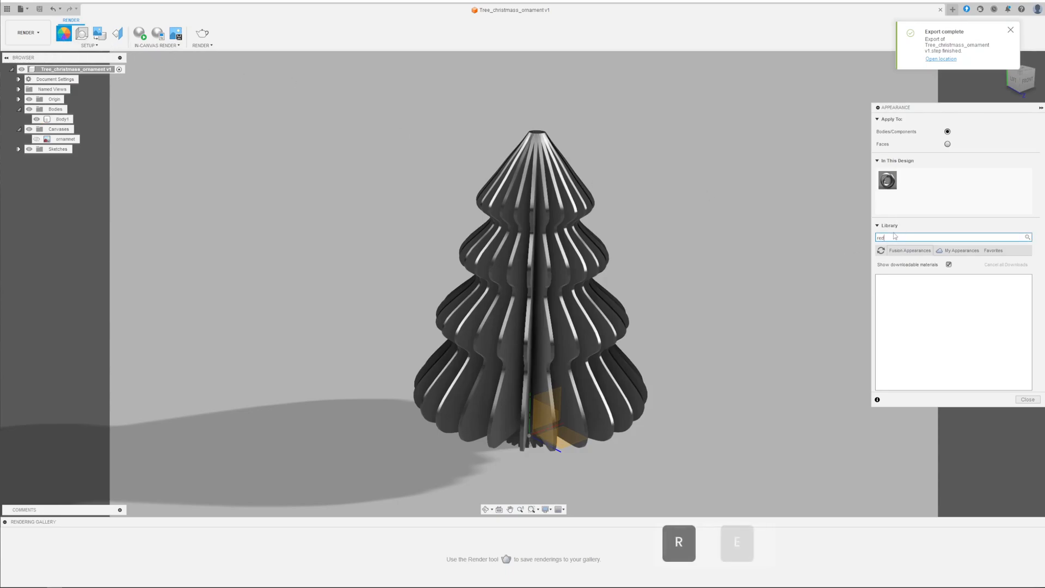
type("red")
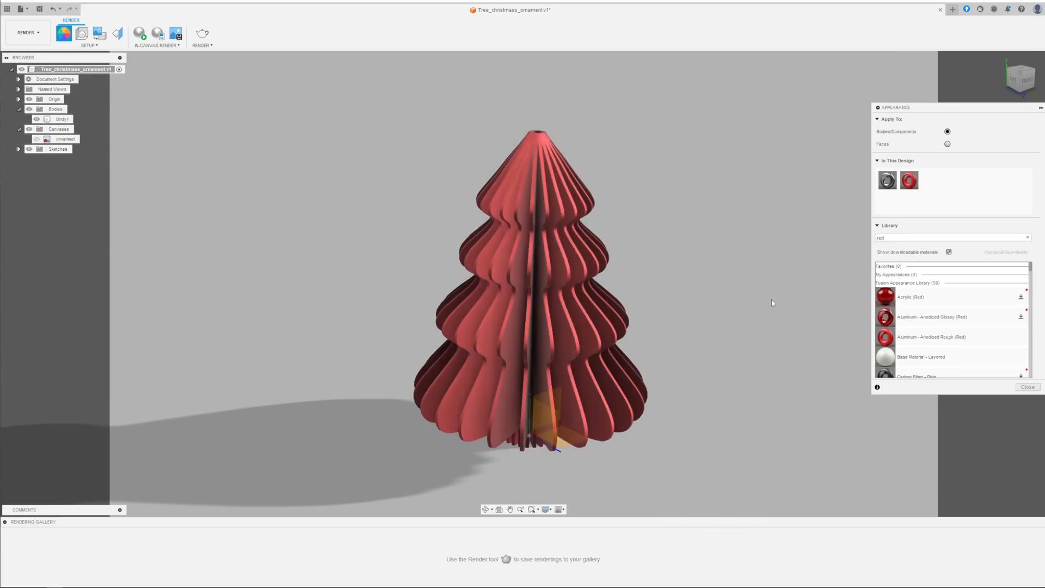
left_click(1028, 387)
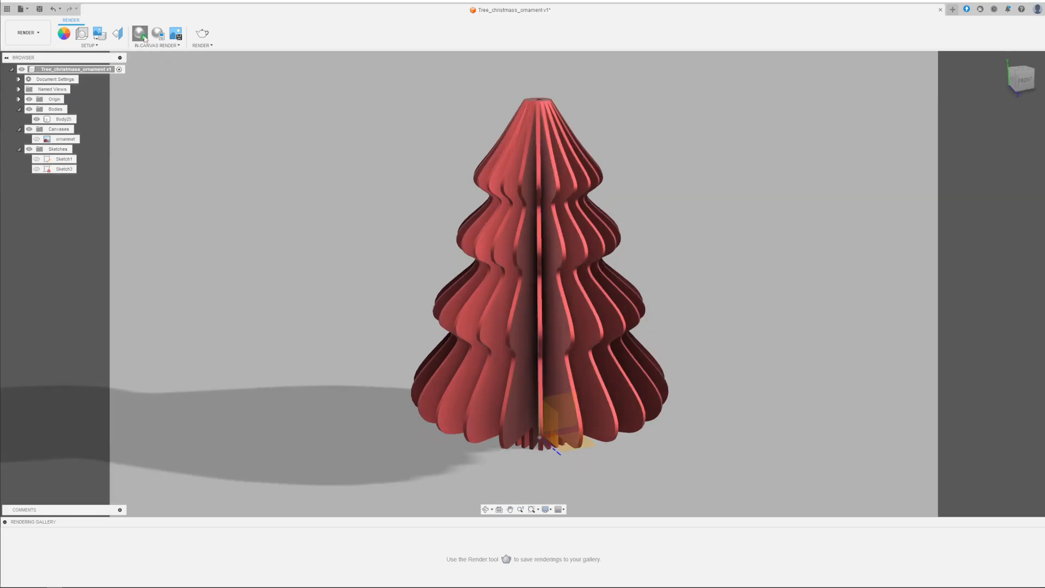
- Save an in-canvas render of the red ornament as PNG, then export a v2 STEP file
left_click(142, 31)
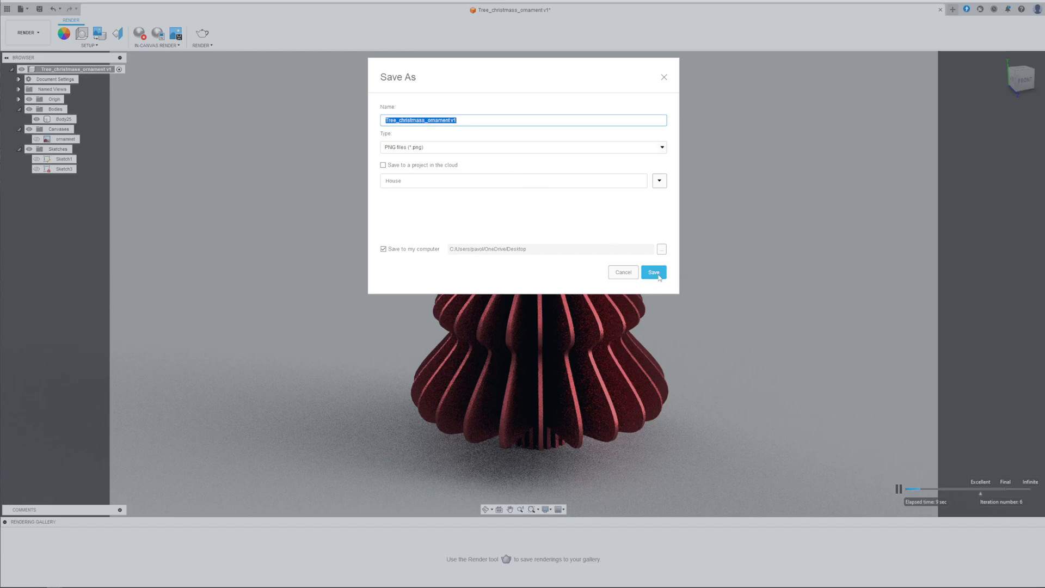
left_click(654, 272)
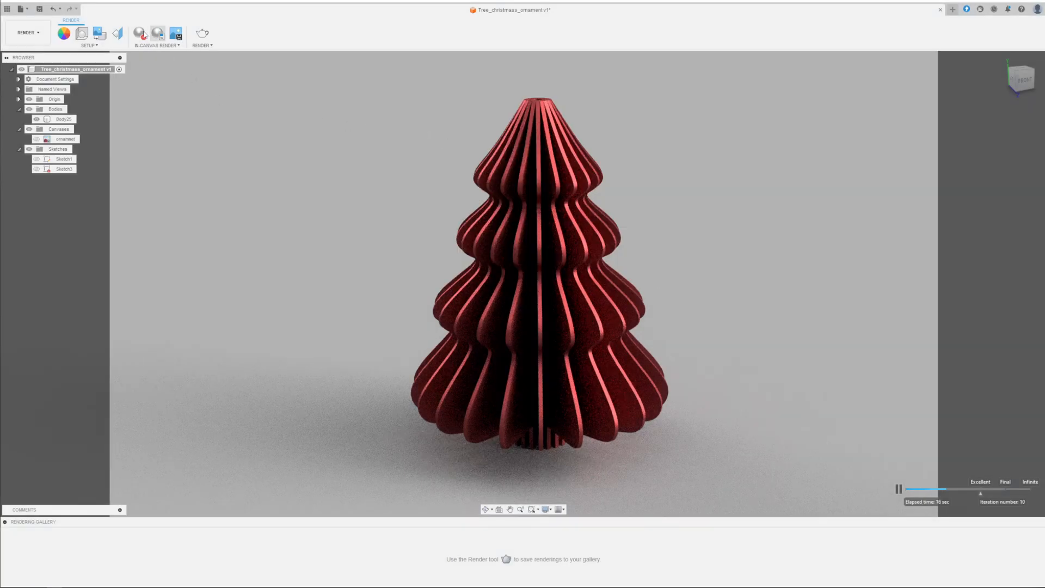
left_click(29, 32)
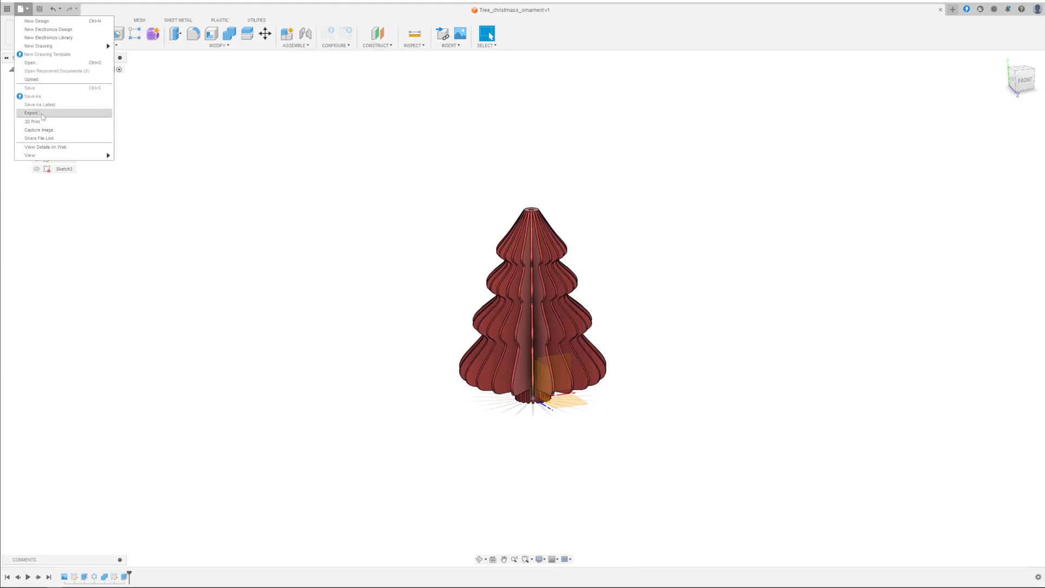
left_click(30, 113)
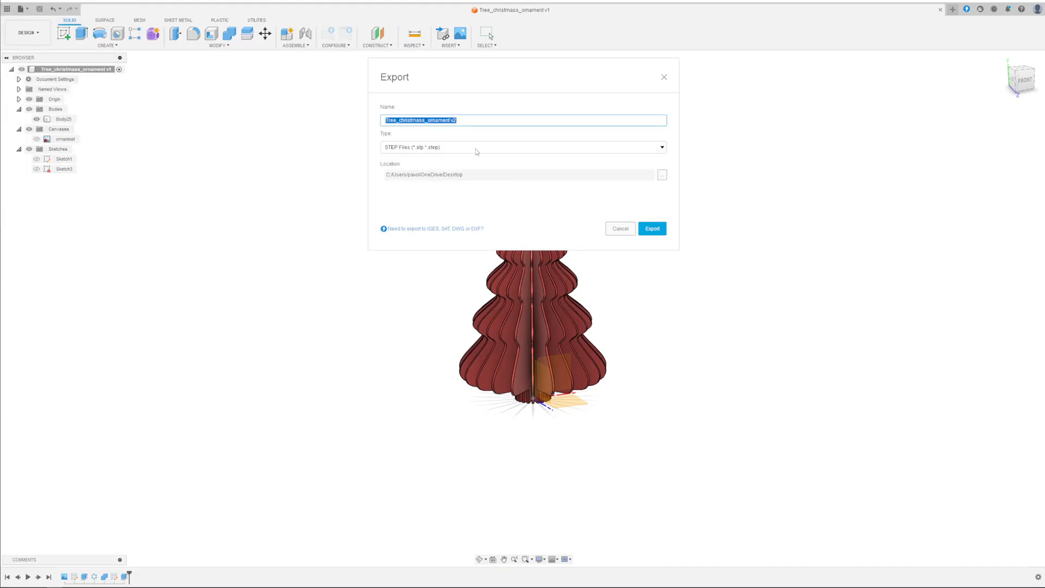
left_click(652, 228)
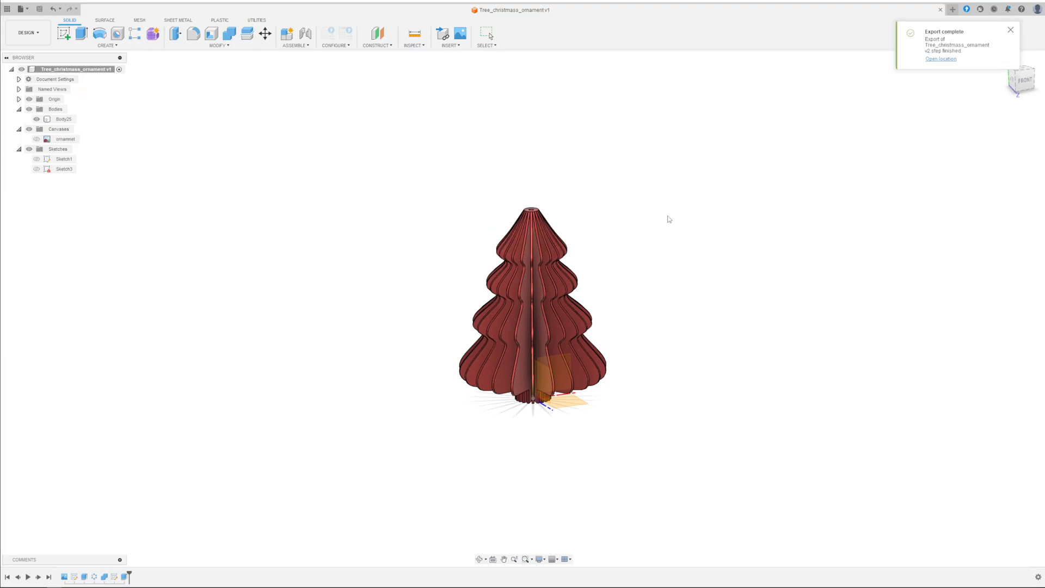
- Switch to PrusaSlicer and import Tree_christmass_ornament v2 onto the MK3 bed
key("Alt+Tab")
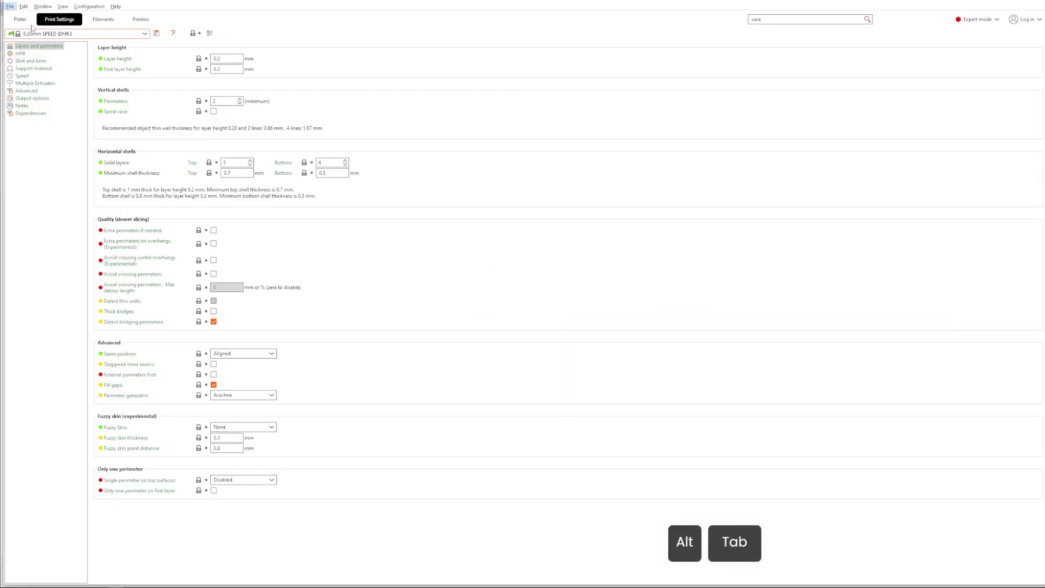
left_click(19, 19)
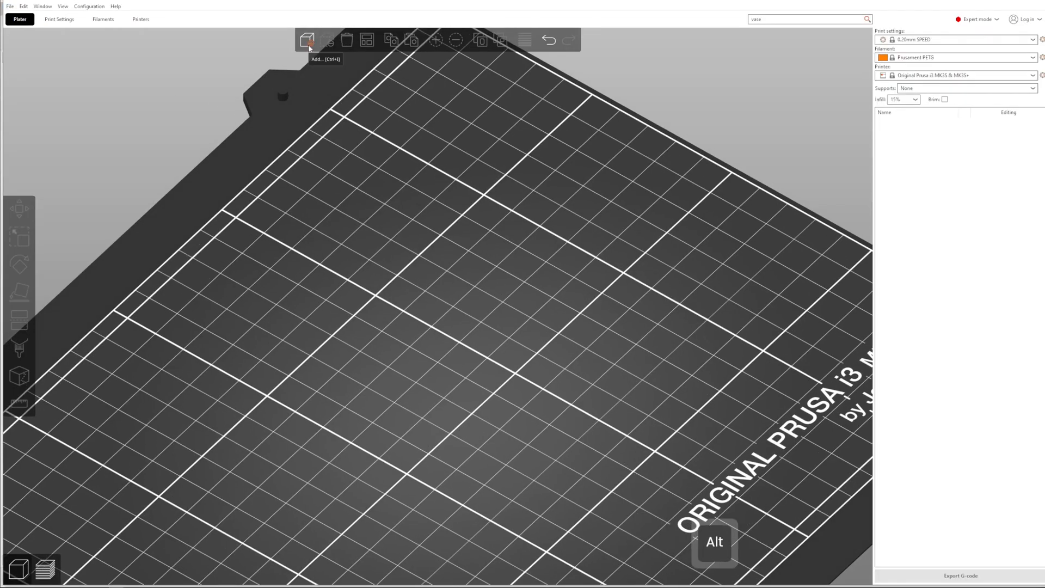
left_click(311, 41)
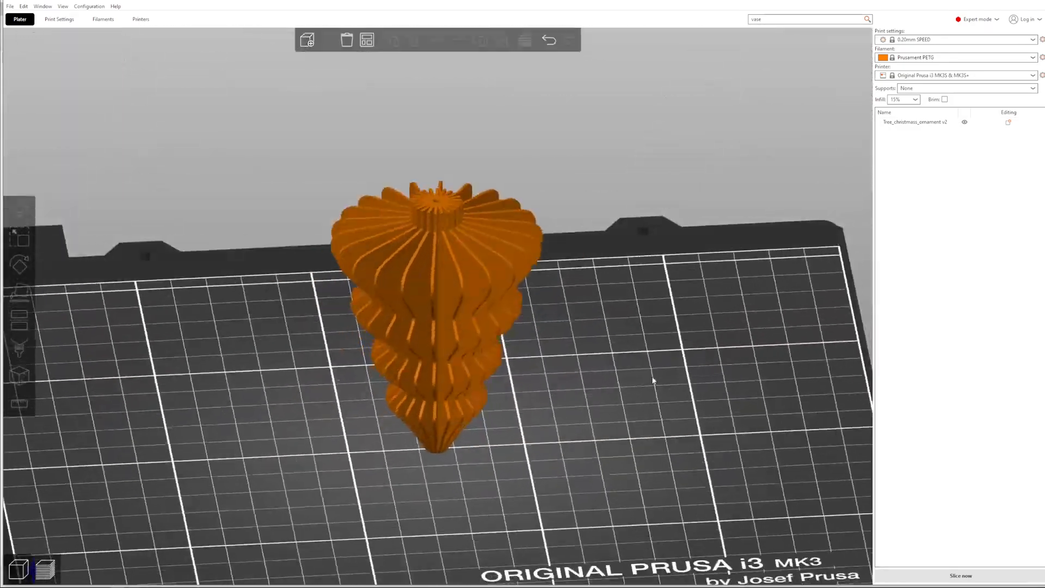
left_click(806, 18)
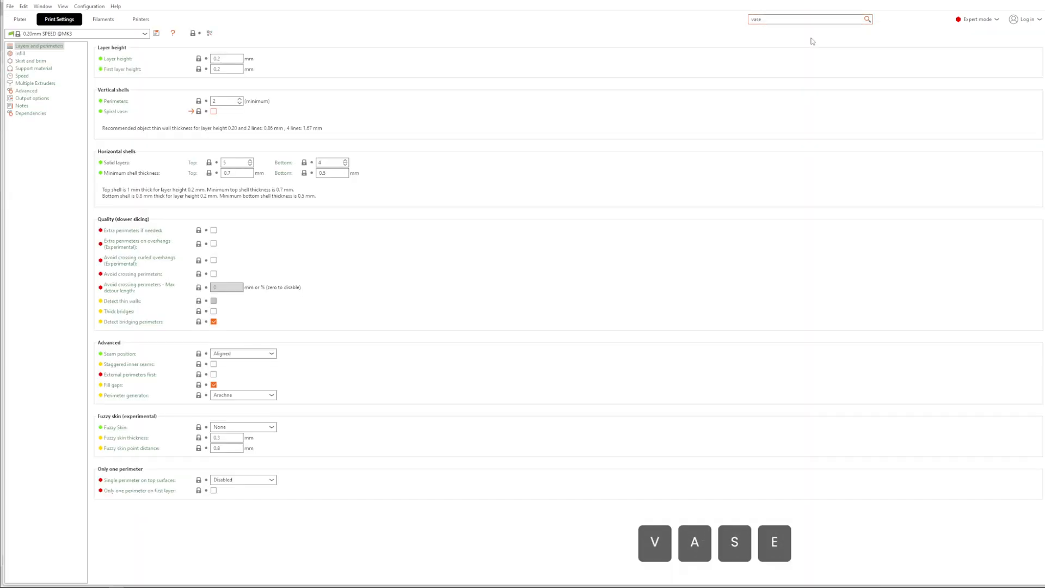
- Enable Spiral vase with its required settings, add a brim, and slice the ornament
left_click(213, 111)
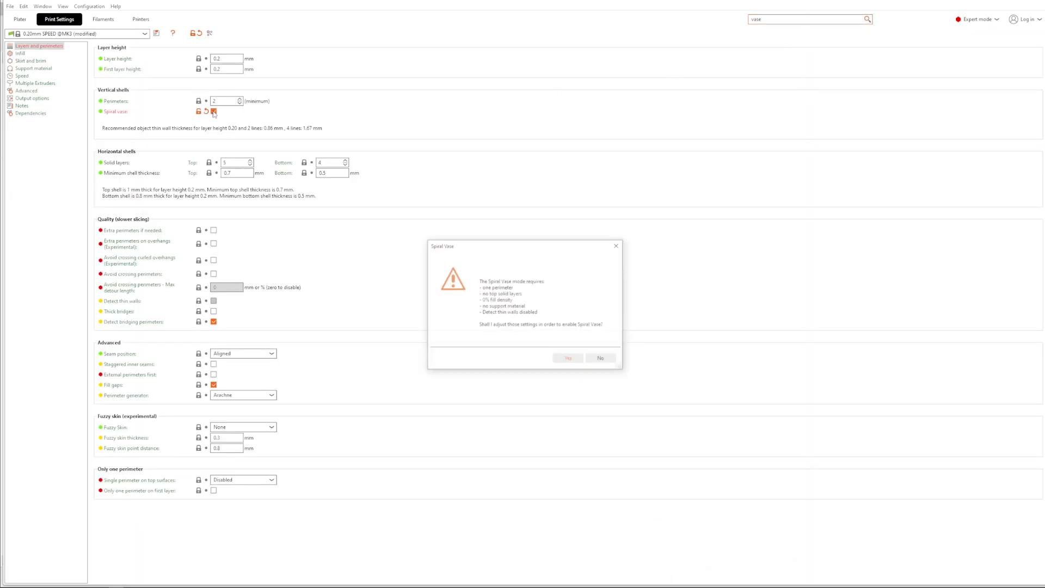
left_click(568, 358)
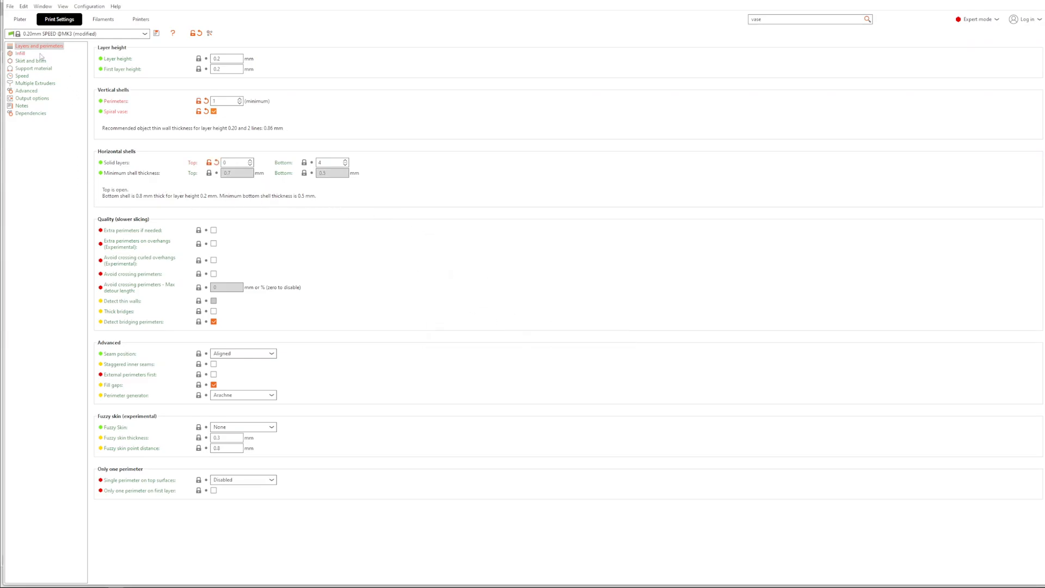
left_click(19, 19)
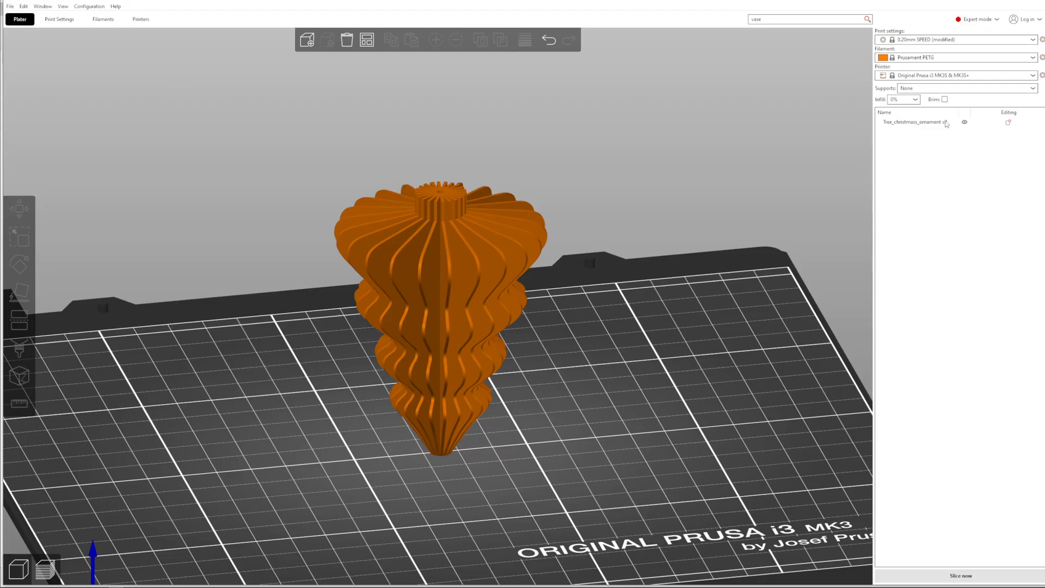
left_click(951, 114)
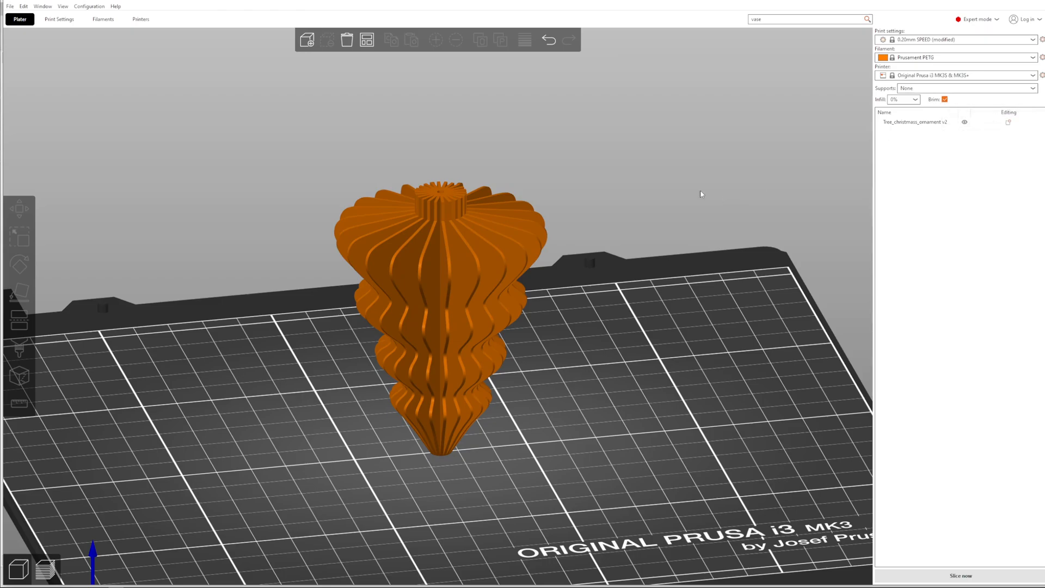
left_click(959, 575)
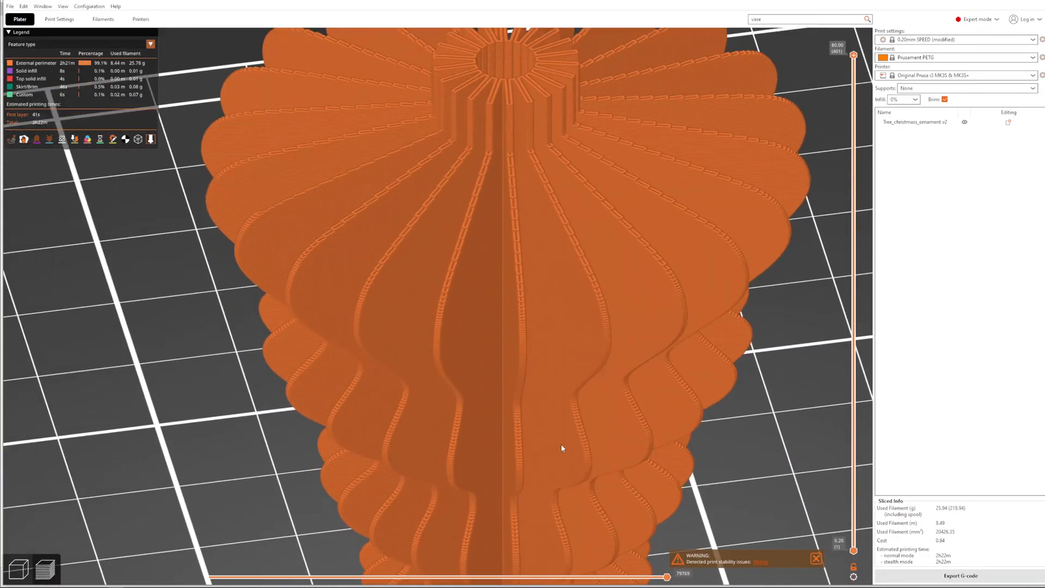
- Inspect mid-height and bottom layers with the brim, then start exporting the G-code
left_click_drag(855, 54, 854, 266)
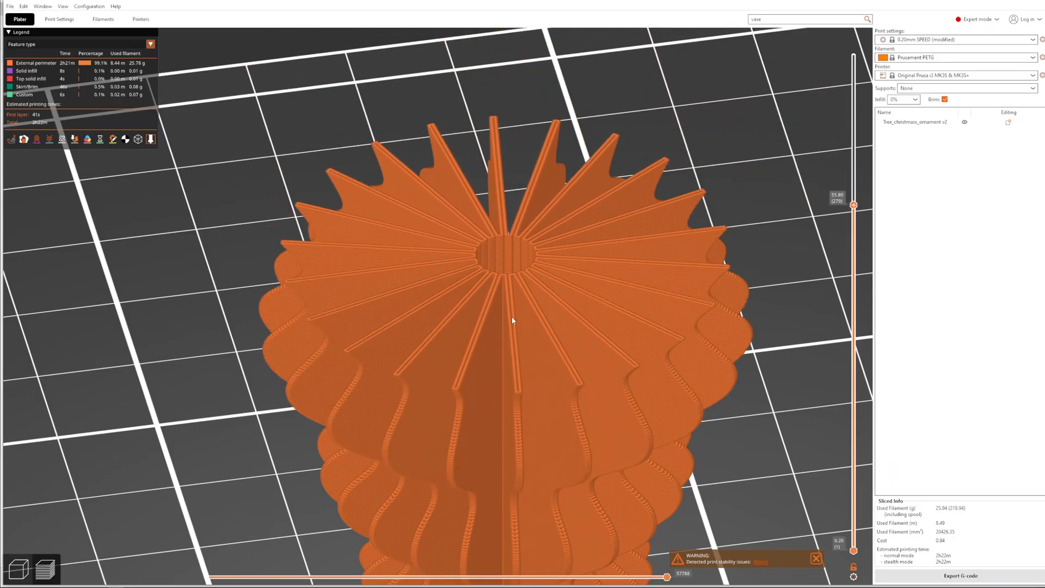
mouse_move(520, 291)
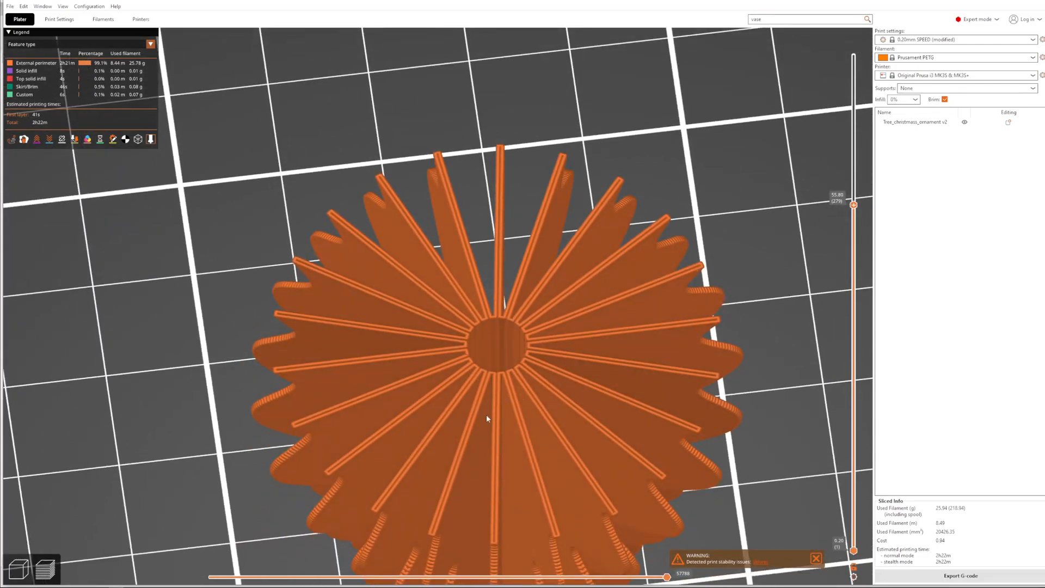
mouse_move(847, 216)
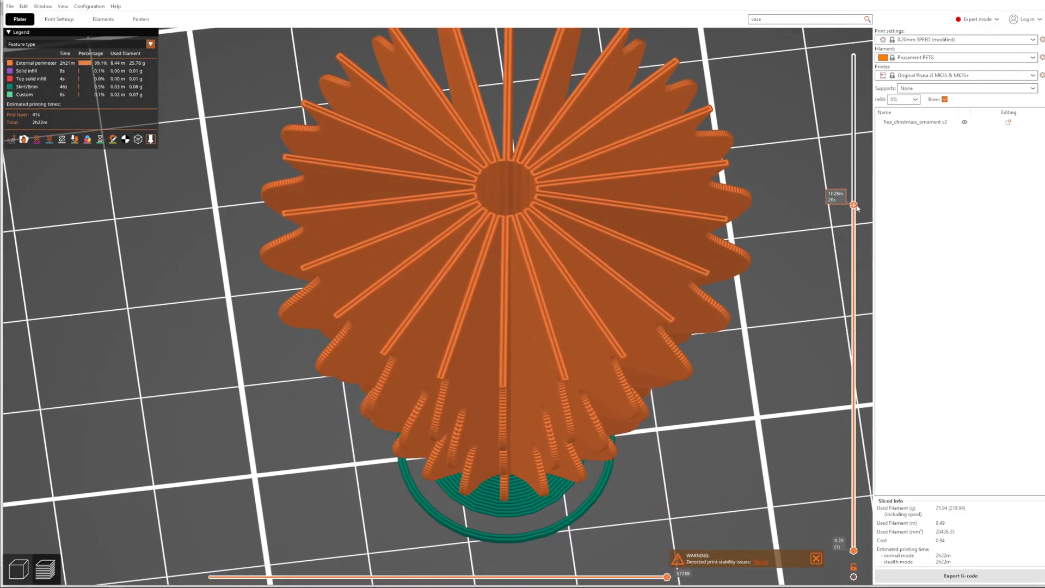
left_click_drag(854, 205, 854, 546)
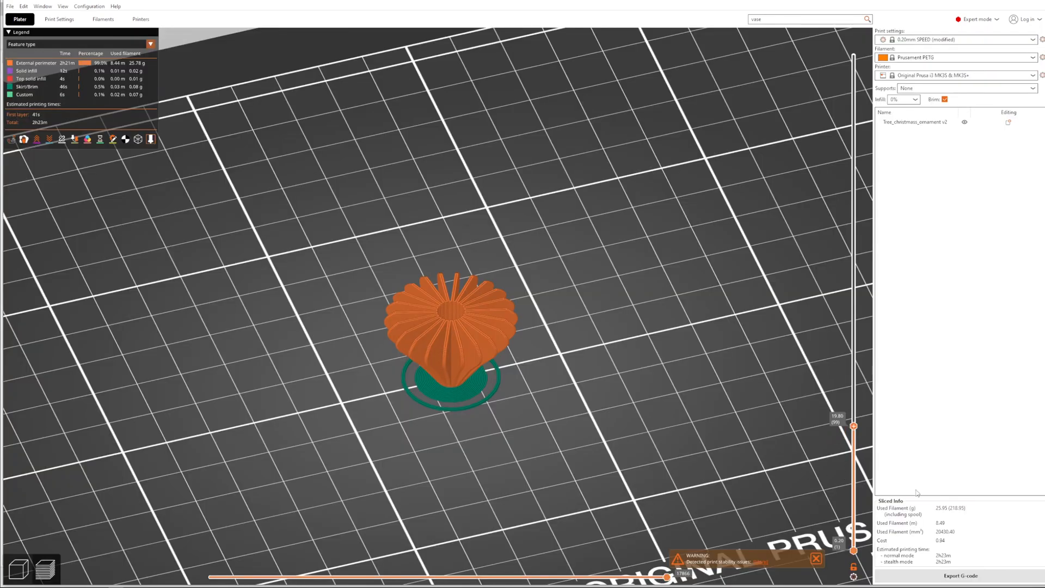
left_click(963, 575)
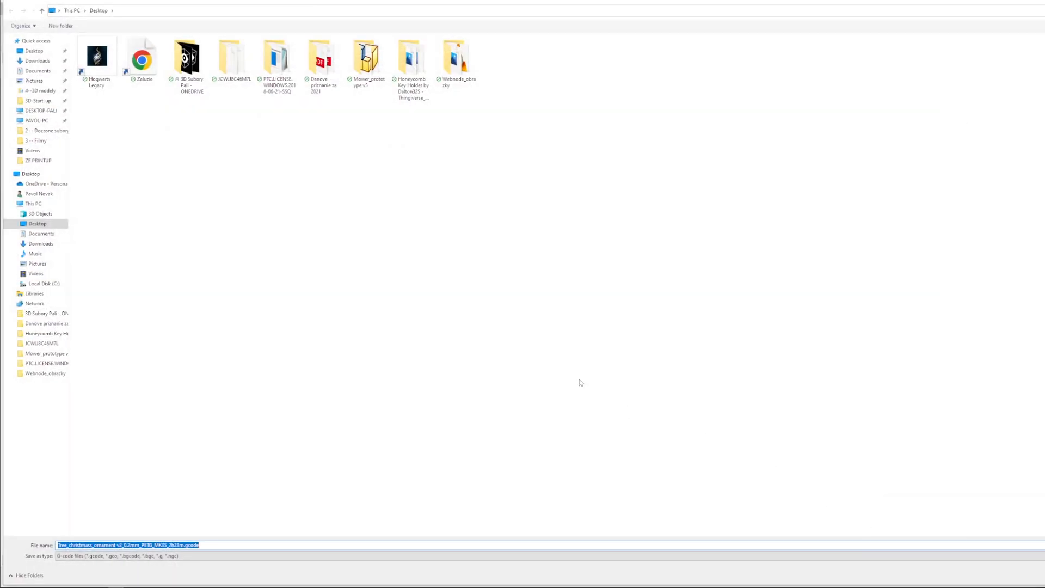